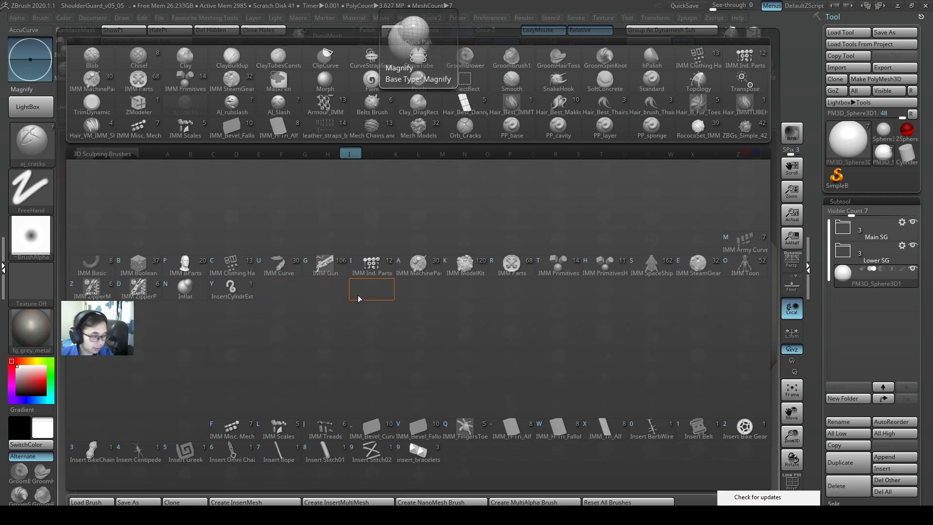
{"action": "mouse_move", "coordinate": [372, 429]}
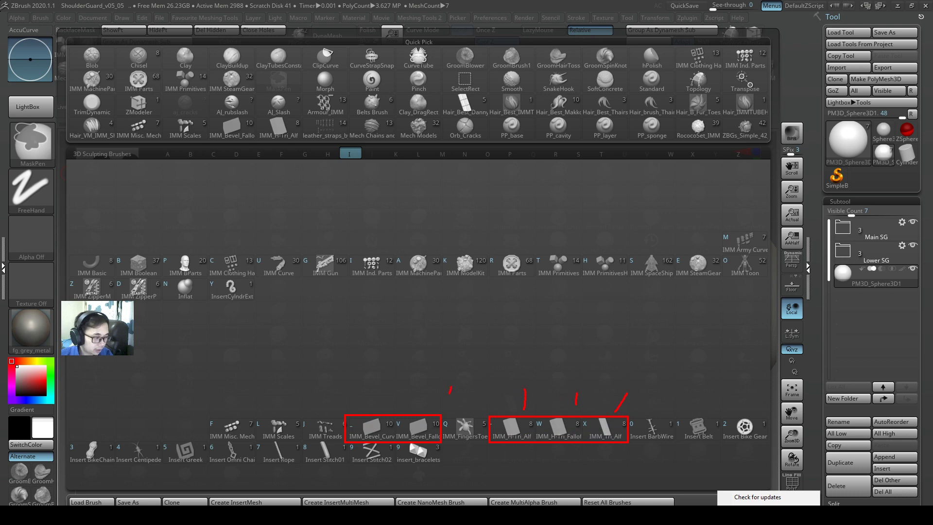
{"action": "mouse_move", "coordinate": [475, 363]}
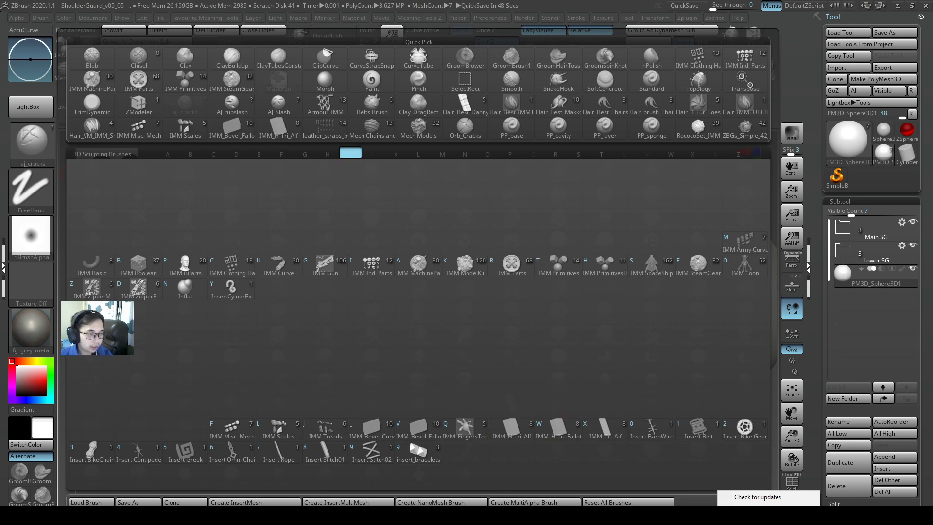
Maximize File Explorer and open Tutorials_SG from the Temp_Wk5 parent folder.
{"action": "key", "text": "Super"}
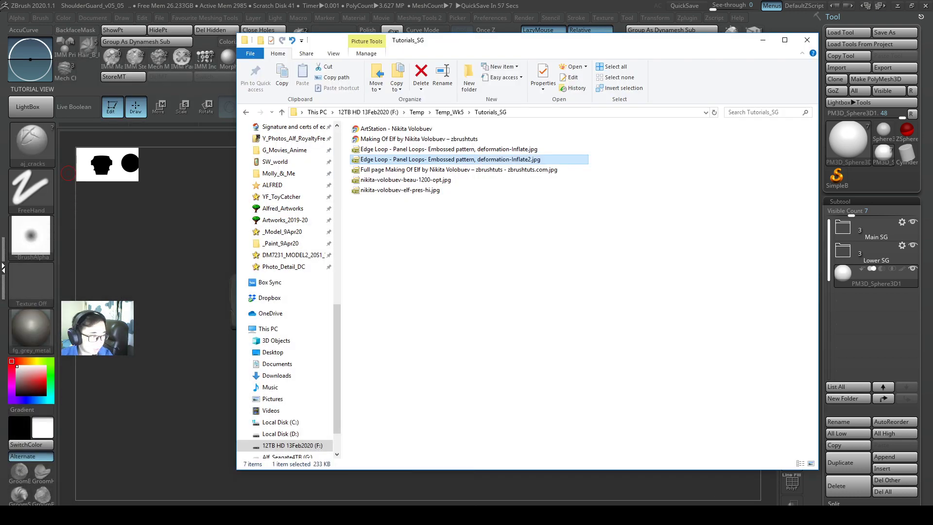
{"action": "left_click", "coordinate": [281, 111]}
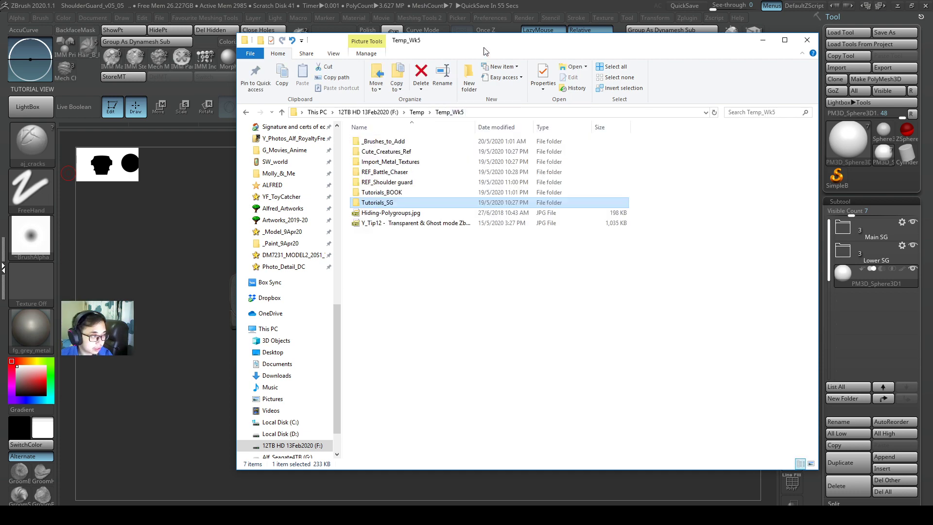
{"action": "left_click", "coordinate": [784, 40]}
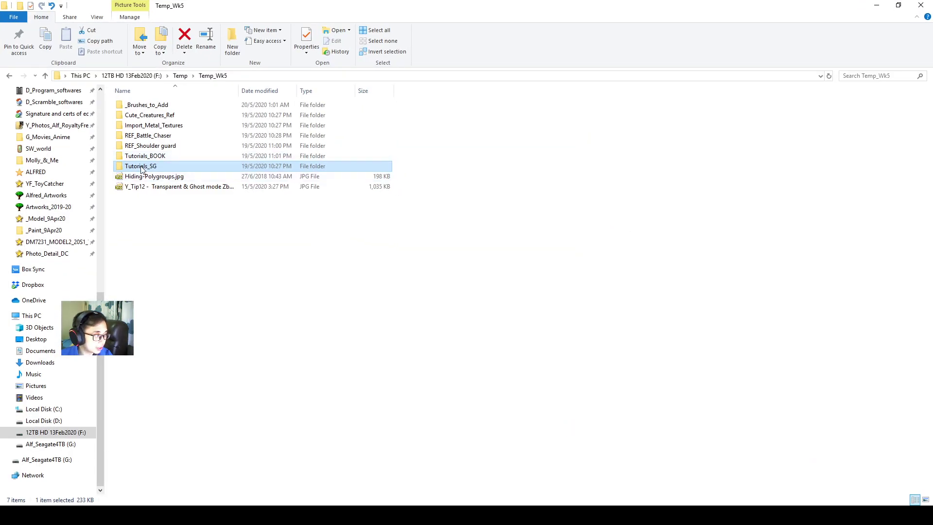
{"action": "left_click", "coordinate": [140, 166]}
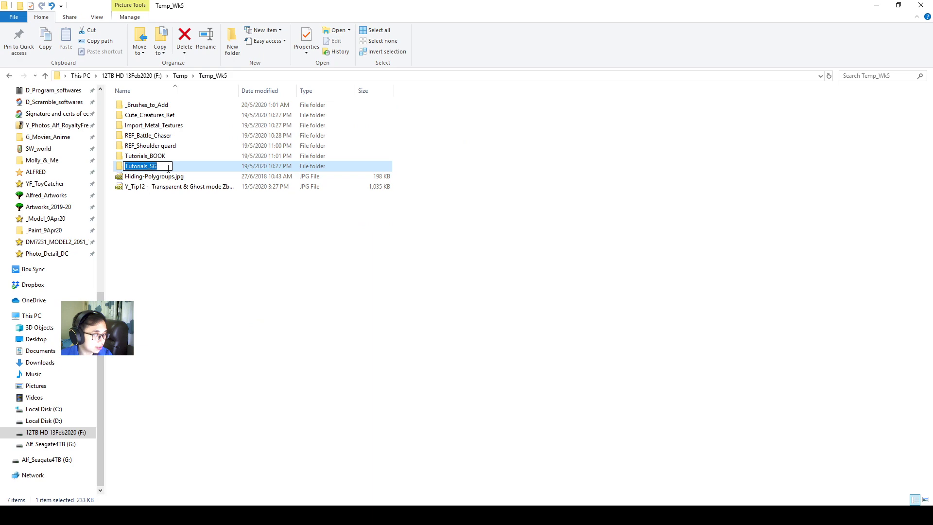
{"action": "double_click", "coordinate": [141, 165]}
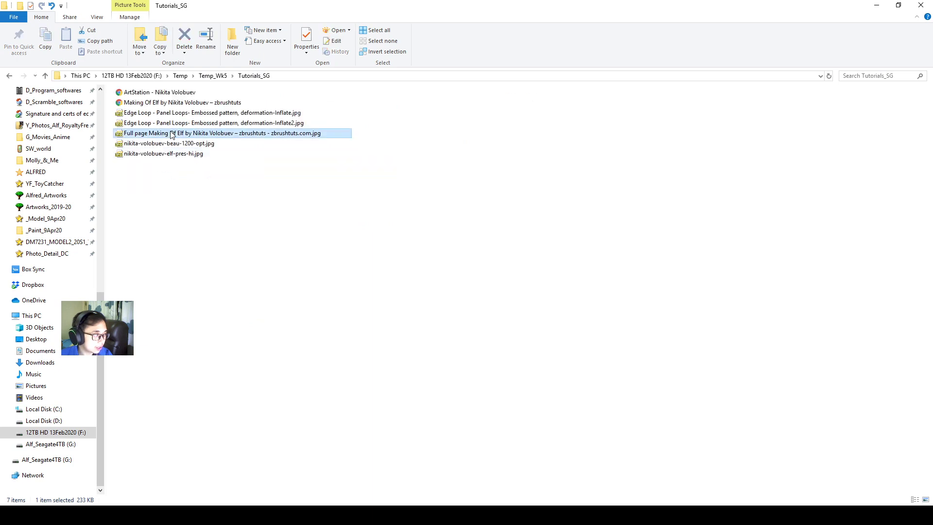
{"action": "double_click", "coordinate": [220, 132]}
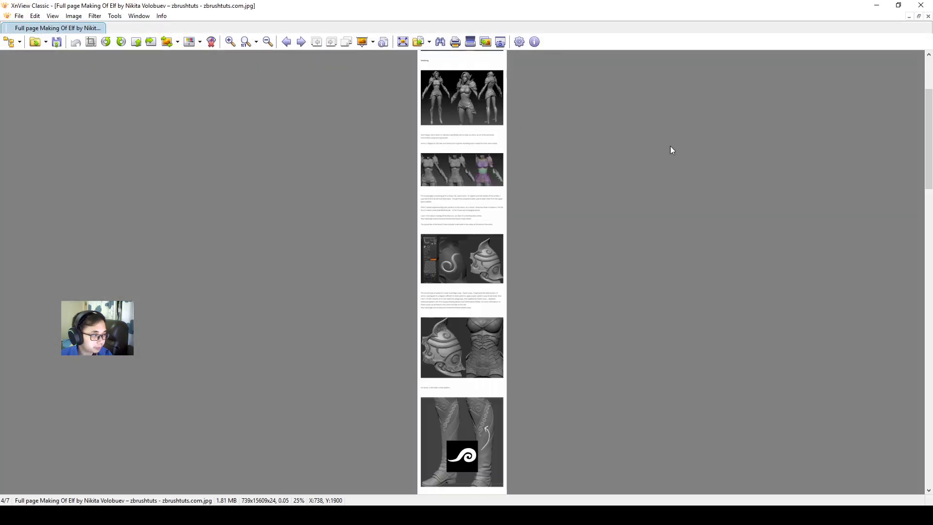
{"action": "left_click", "coordinate": [229, 41]}
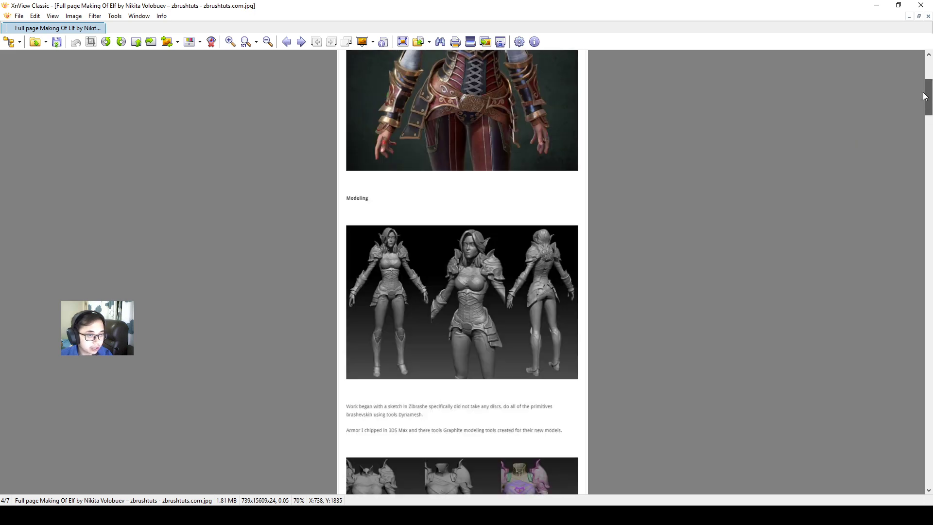
{"action": "scroll", "scroll_direction": "up", "scroll_amount": 3}
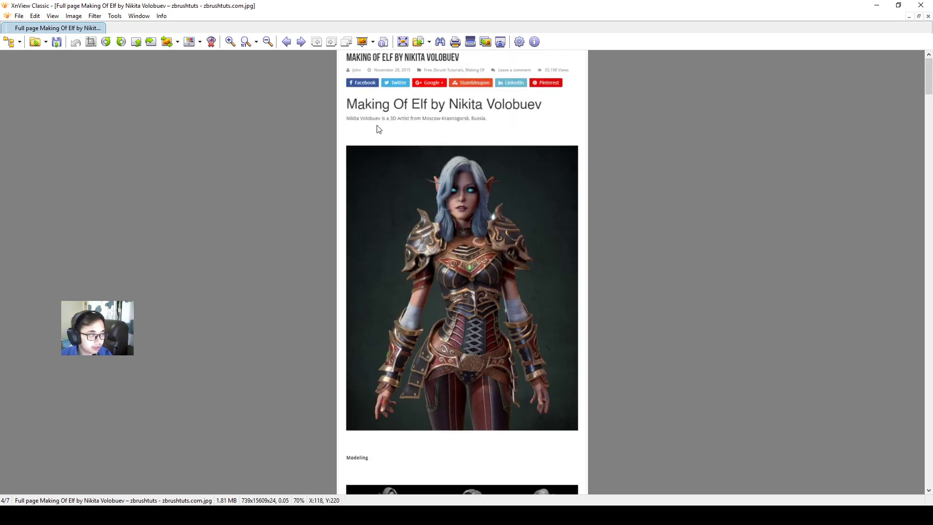
{"action": "mouse_move", "coordinate": [464, 131]}
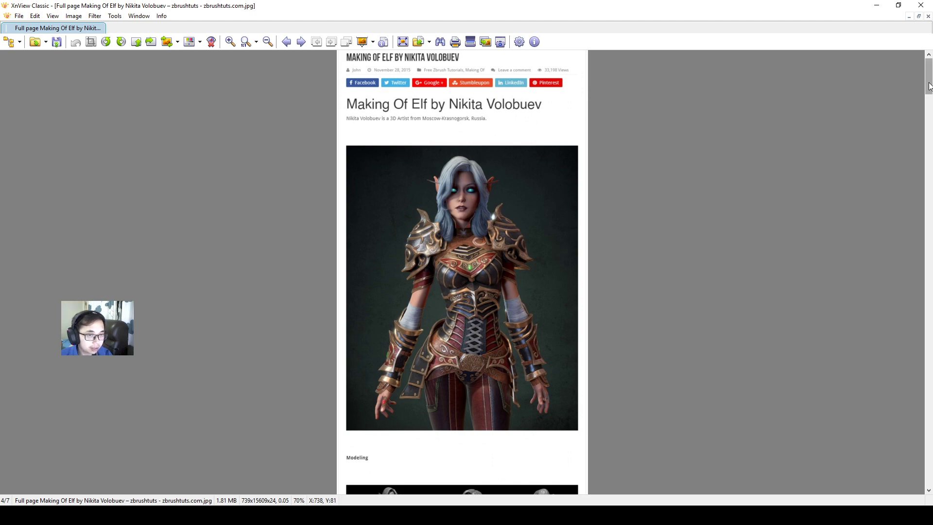
{"action": "scroll", "scroll_direction": "down", "scroll_amount": 3}
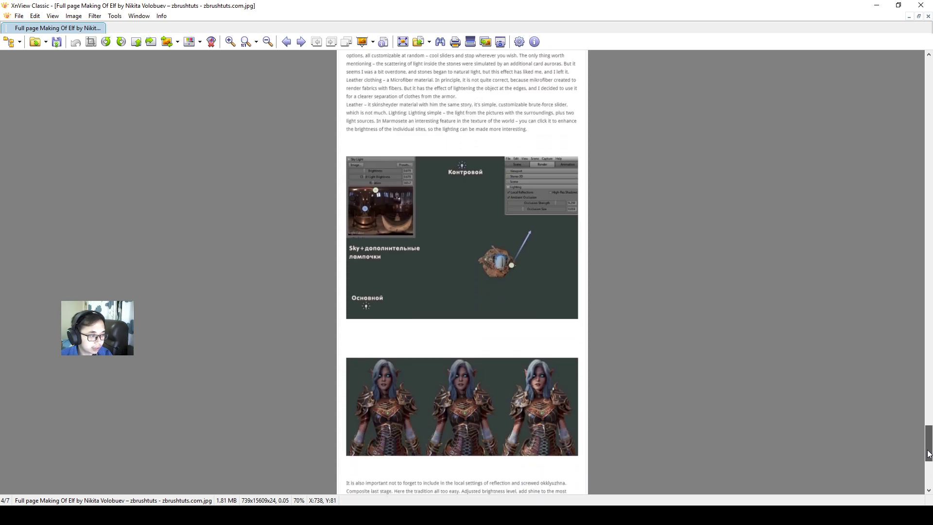
{"action": "scroll", "scroll_direction": "down", "scroll_amount": 3}
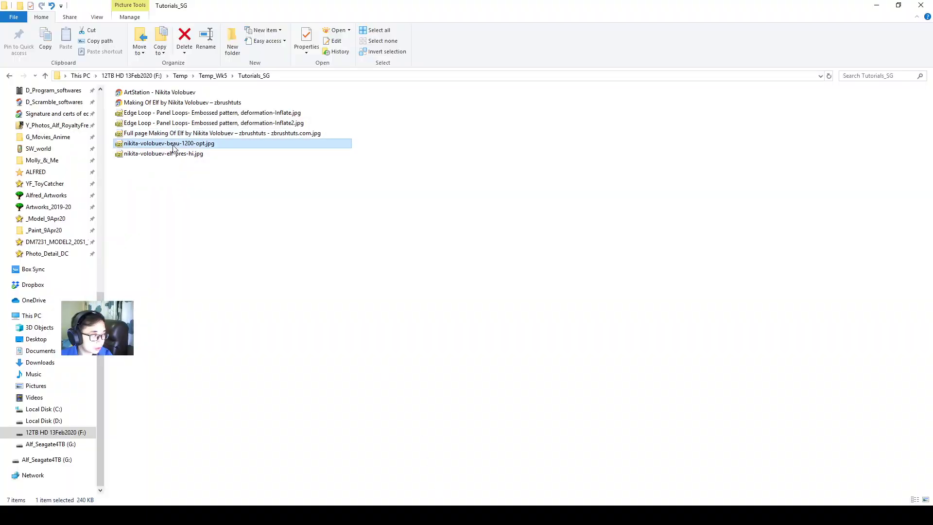
{"action": "double_click", "coordinate": [169, 143]}
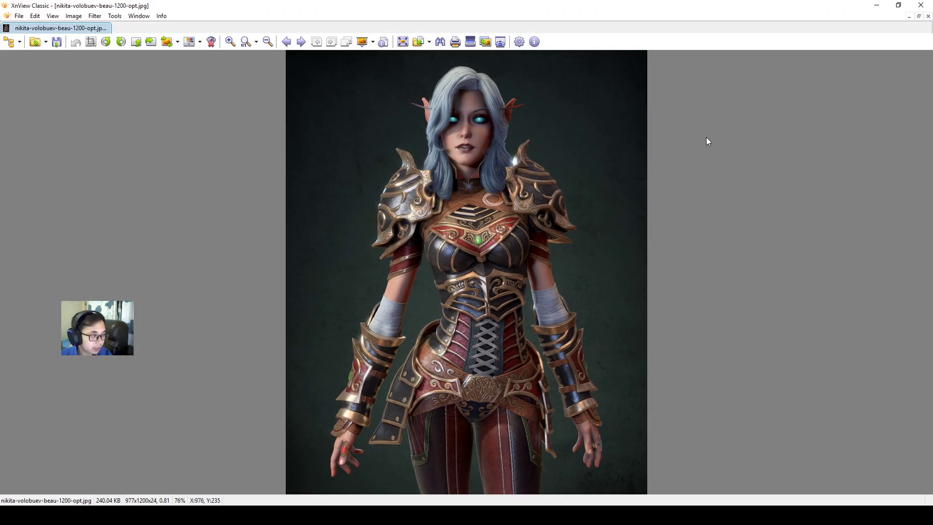
{"action": "left_click", "coordinate": [300, 42]}
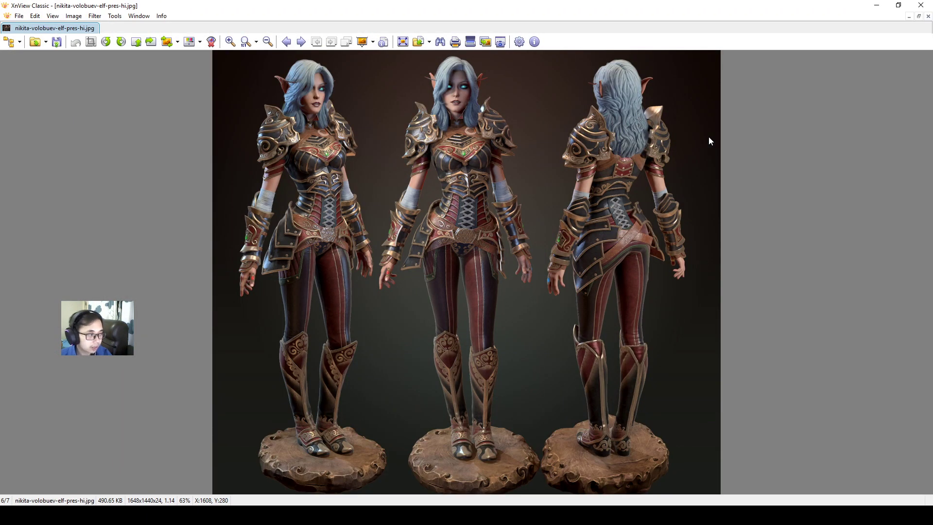
{"action": "left_click", "coordinate": [229, 41]}
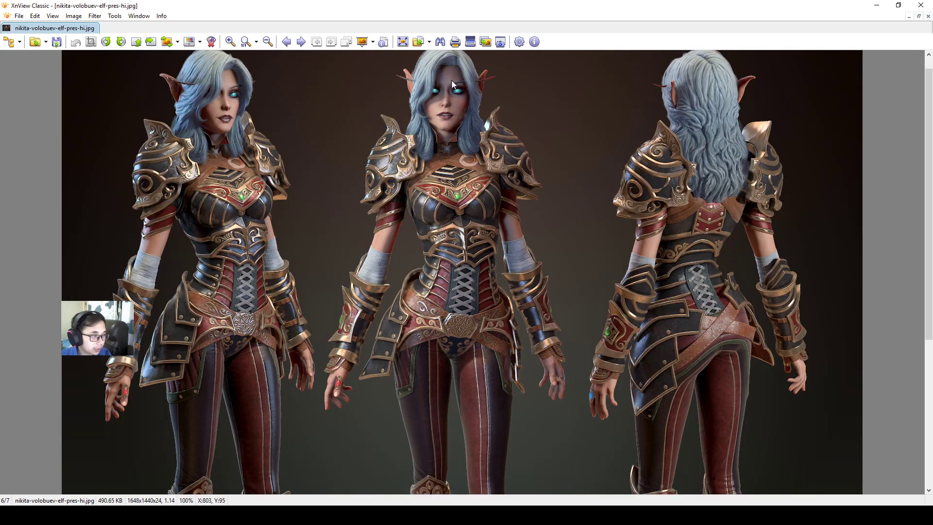
{"action": "left_click", "coordinate": [230, 41]}
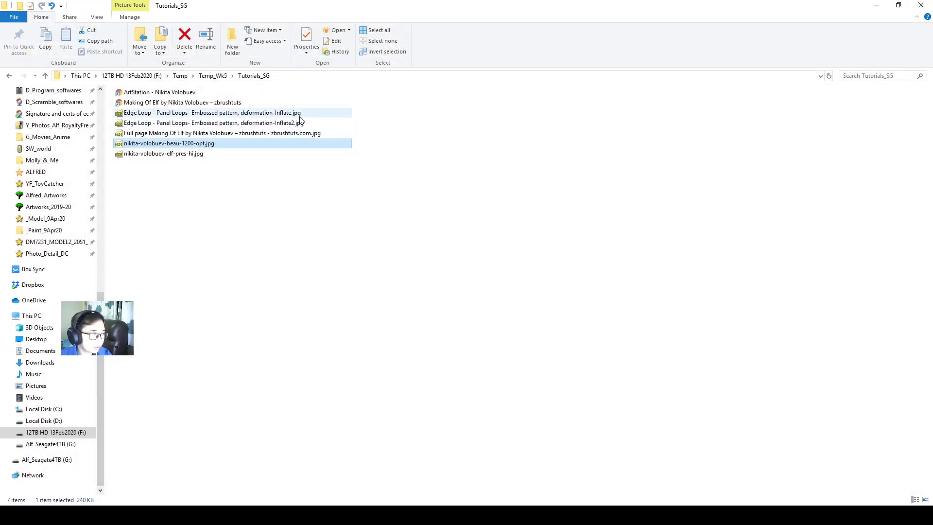
Open the embossed-pattern deformation-Inflate image in XnView and advance to Inflate2.
{"action": "double_click", "coordinate": [212, 113]}
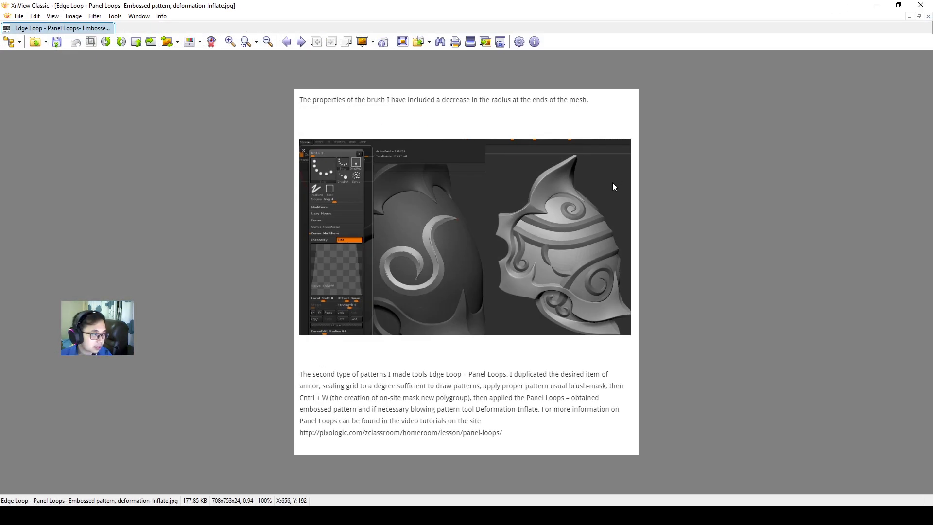
{"action": "mouse_move", "coordinate": [312, 367]}
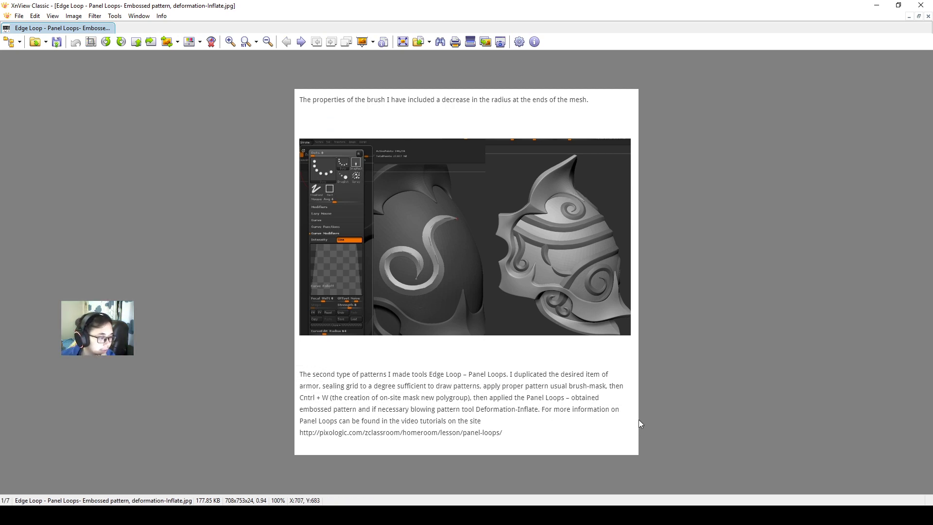
{"action": "mouse_move", "coordinate": [490, 291]}
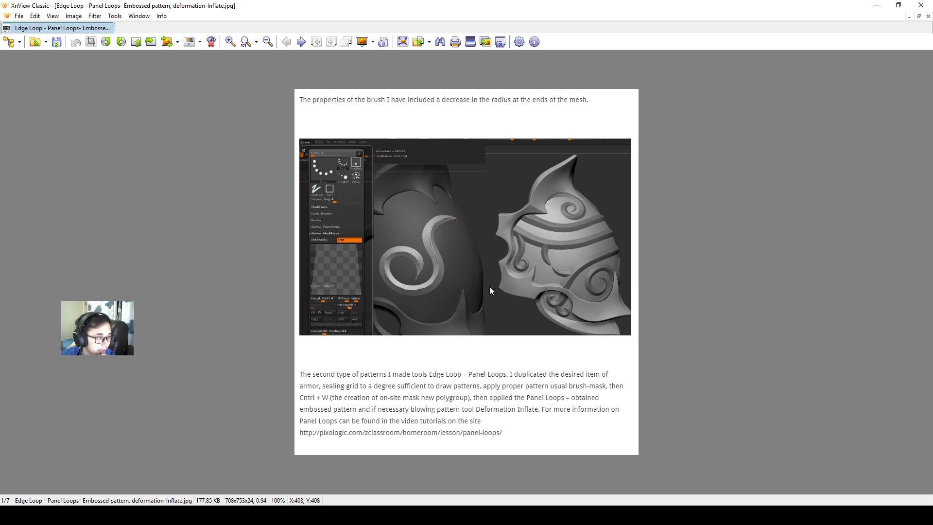
{"action": "mouse_move", "coordinate": [463, 222]}
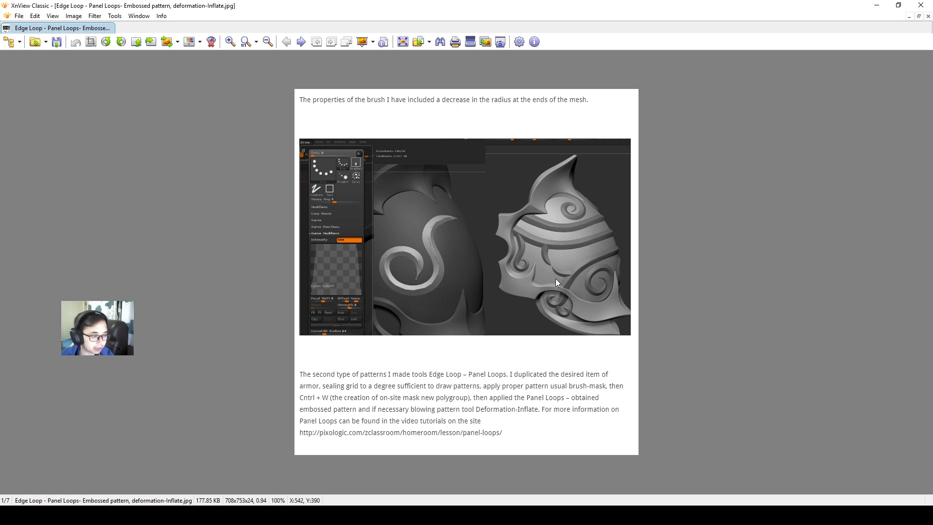
{"action": "left_click", "coordinate": [300, 41]}
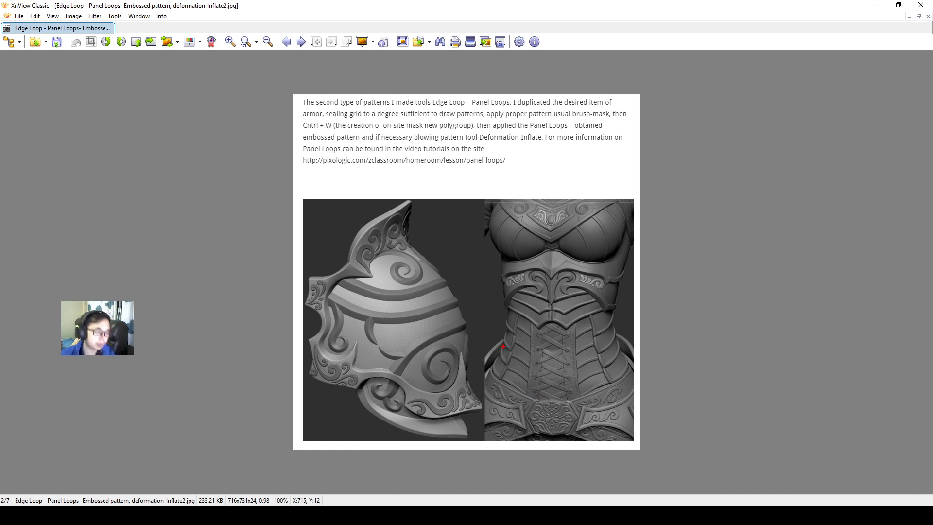
{"action": "mouse_move", "coordinate": [741, 389]}
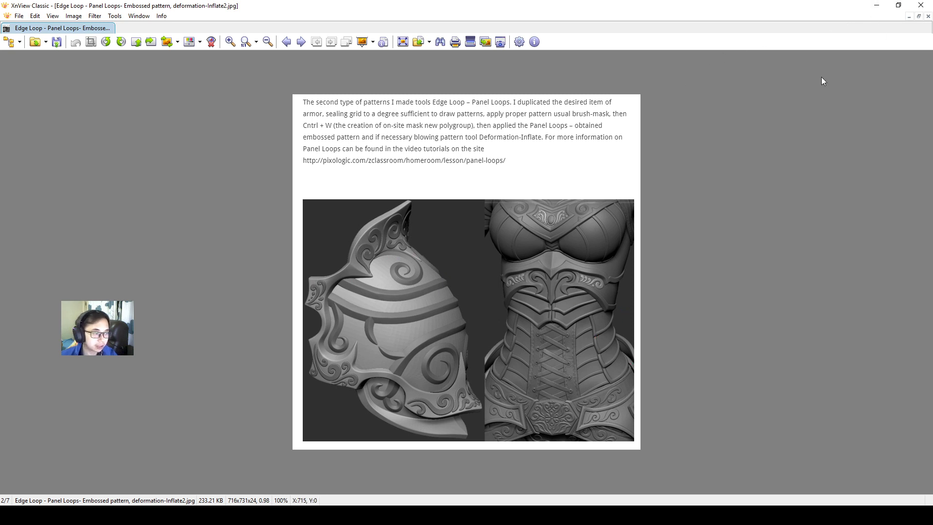
{"action": "mouse_move", "coordinate": [355, 289]}
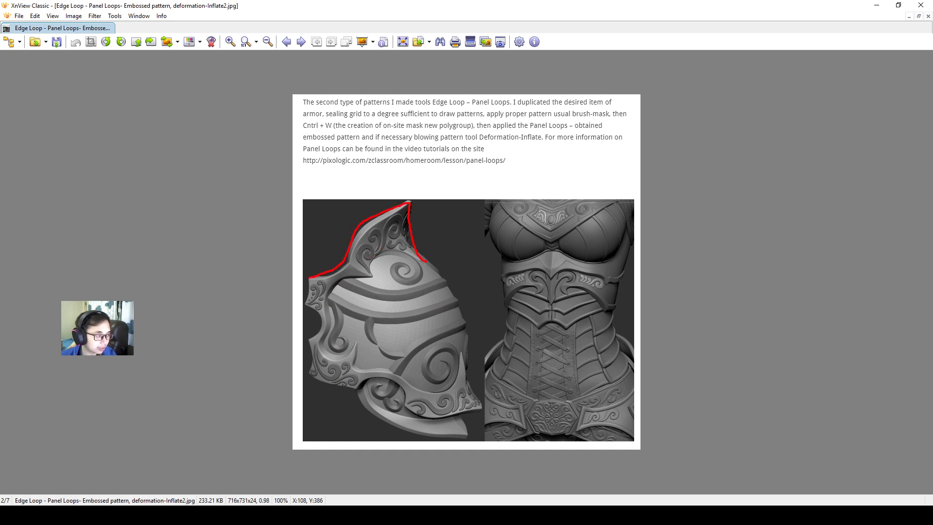
{"action": "mouse_move", "coordinate": [391, 262]}
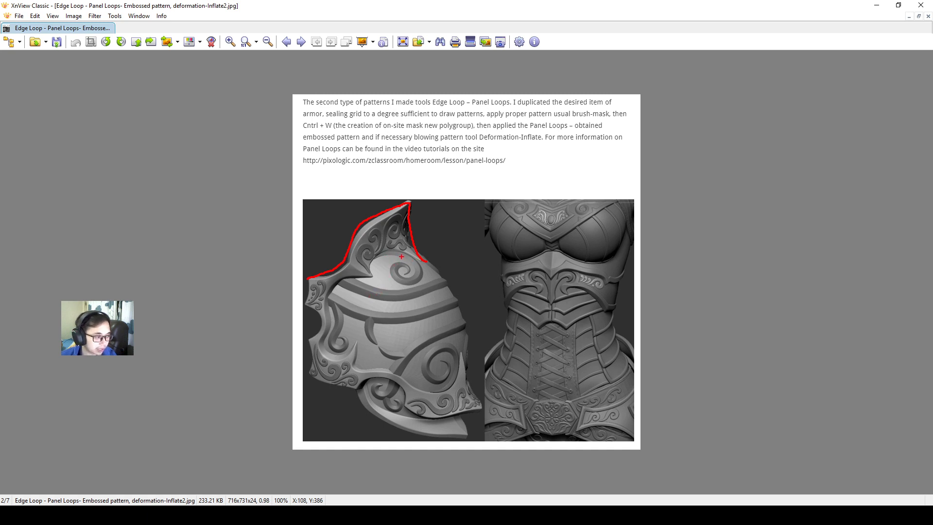
{"action": "mouse_move", "coordinate": [454, 249]}
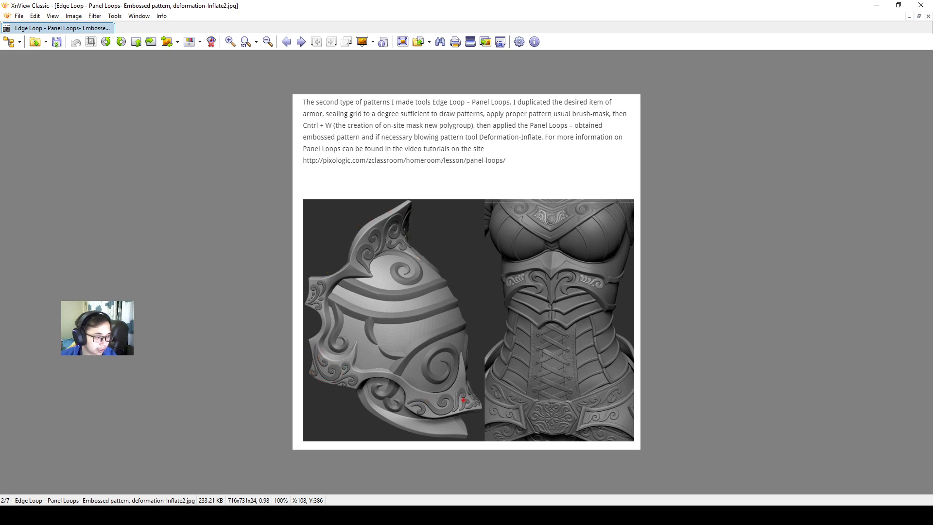
{"action": "mouse_move", "coordinate": [479, 357]}
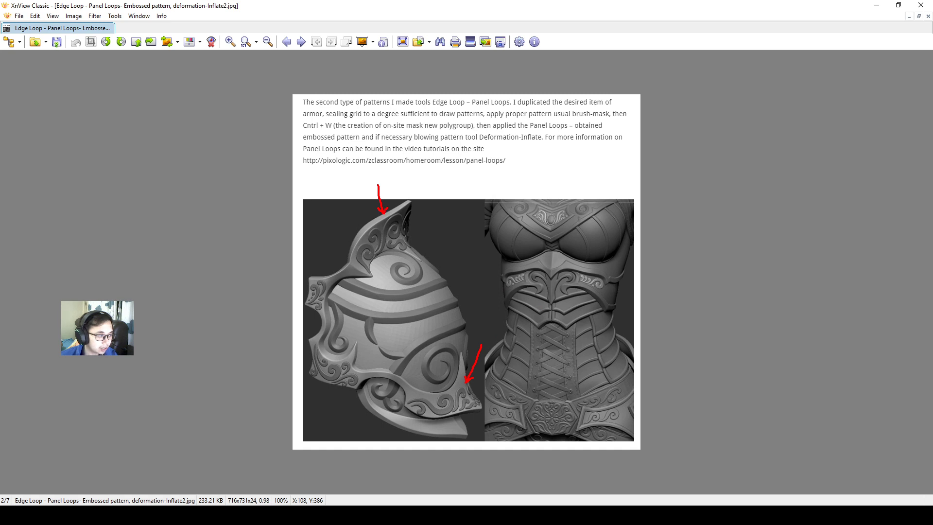
{"action": "mouse_move", "coordinate": [373, 223]}
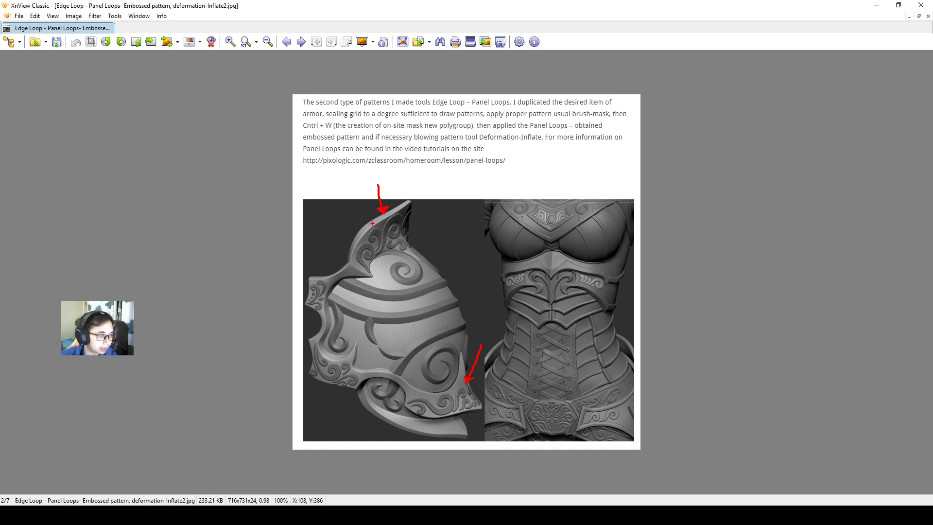
{"action": "mouse_move", "coordinate": [355, 231]}
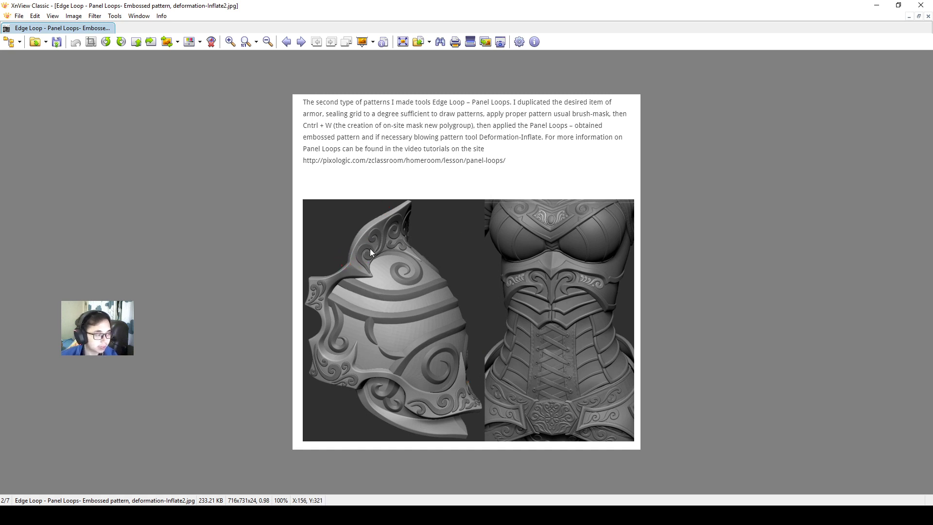
{"action": "mouse_move", "coordinate": [533, 259]}
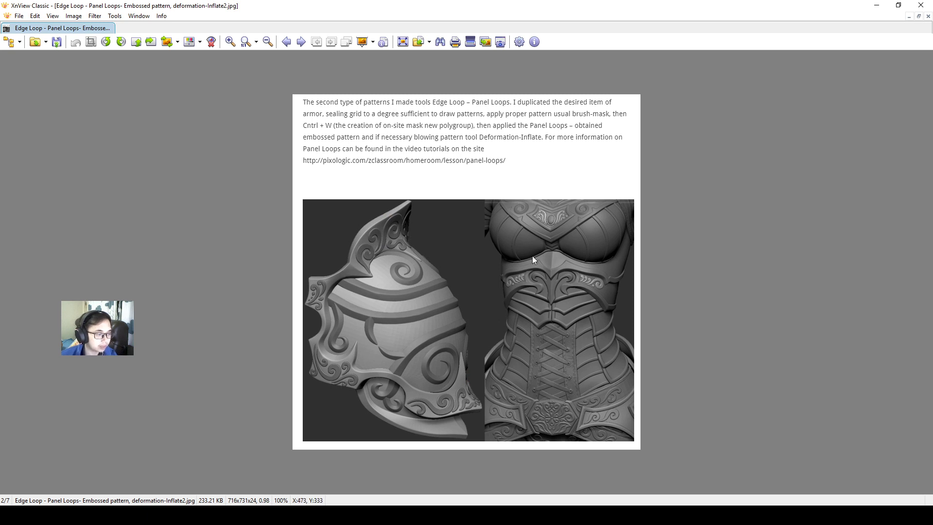
{"action": "mouse_move", "coordinate": [921, 5]}
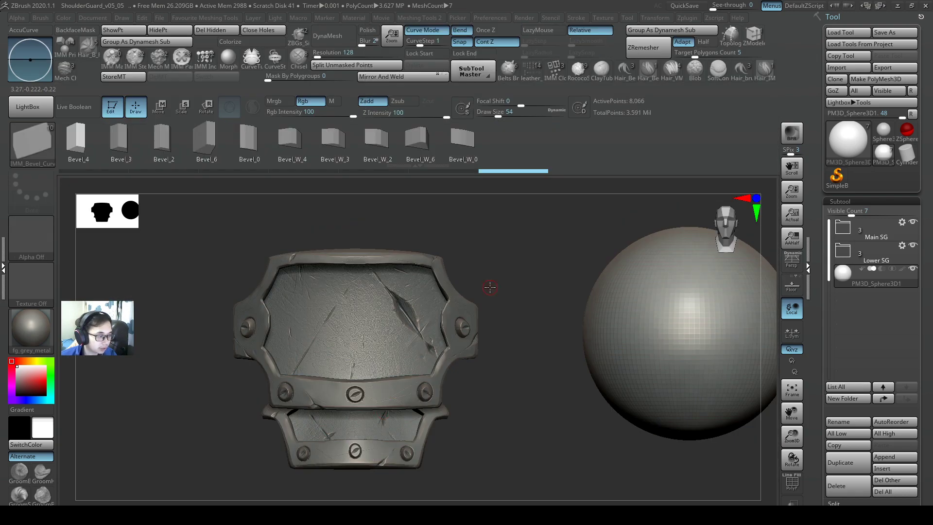
{"action": "mouse_move", "coordinate": [32, 143]}
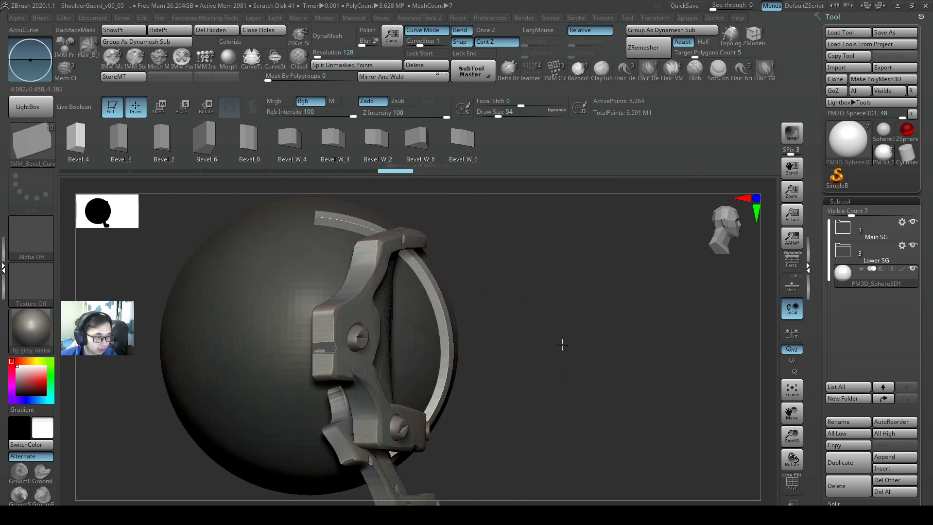
Split the bevel strip into its own subtool, delete its guide curve, and select it.
{"action": "left_click", "coordinate": [415, 66]}
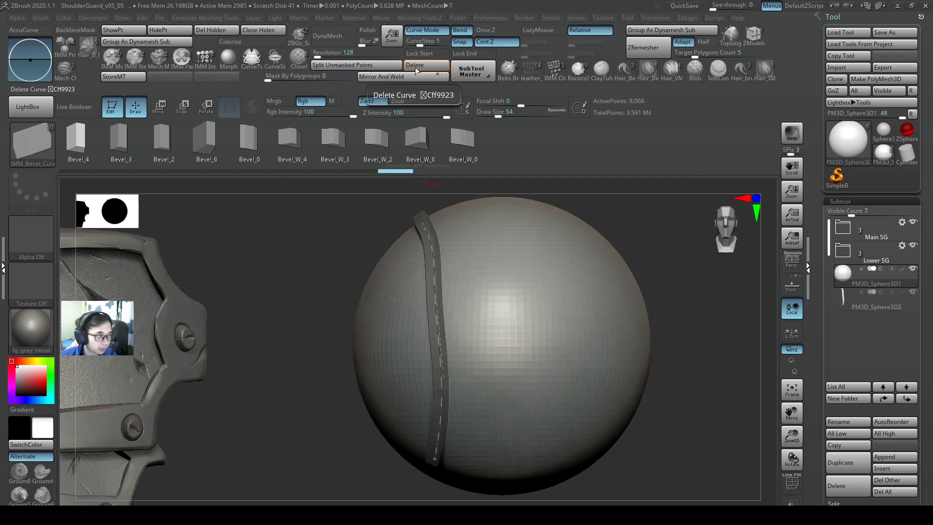
{"action": "left_click", "coordinate": [414, 64]}
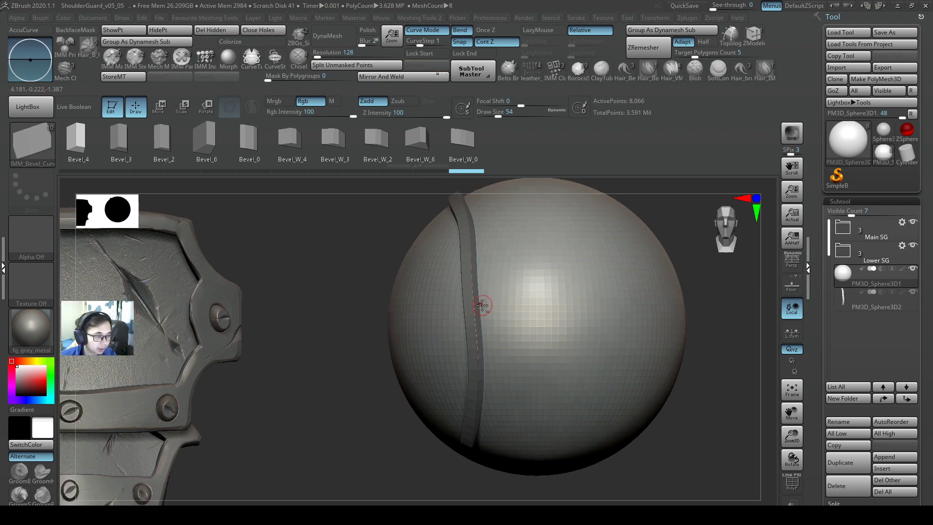
{"action": "left_click", "coordinate": [875, 307]}
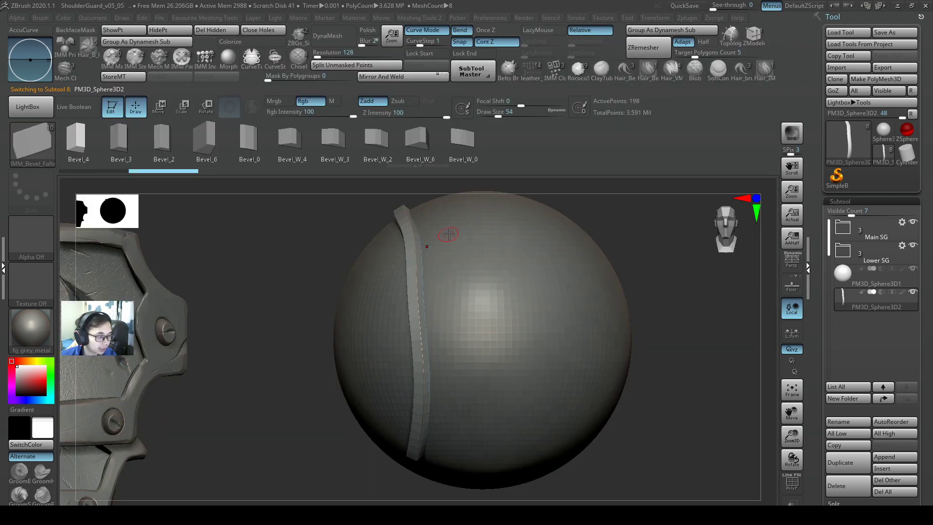
Begin a second IMM bevel curve strip beside the first one.
{"action": "left_click", "coordinate": [32, 141]}
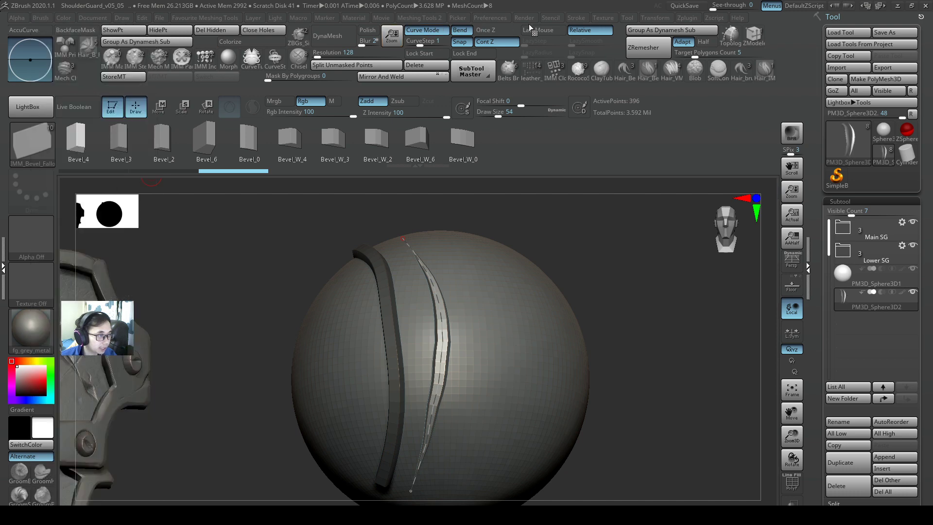
{"action": "mouse_move", "coordinate": [472, 273]}
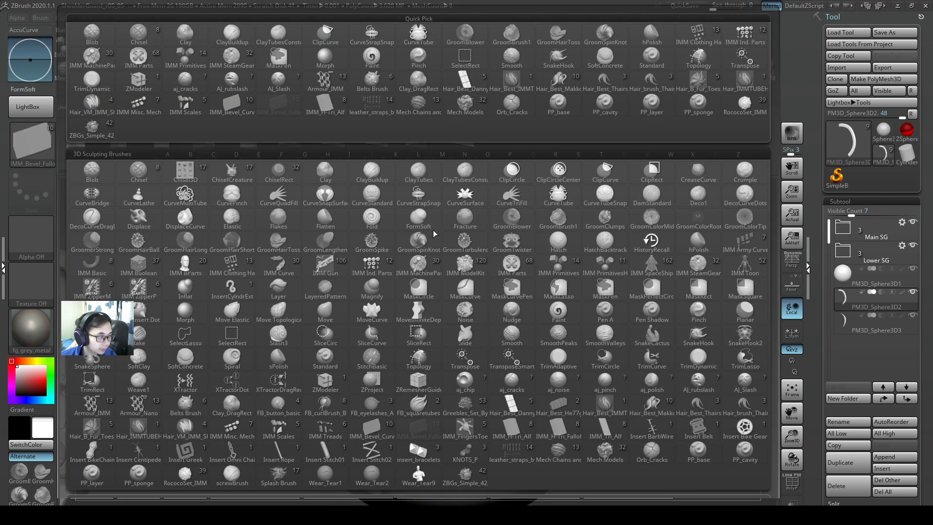
Choose IMM_Bevel_Curve and draw more bevel strips across the sphere.
{"action": "left_click", "coordinate": [418, 214]}
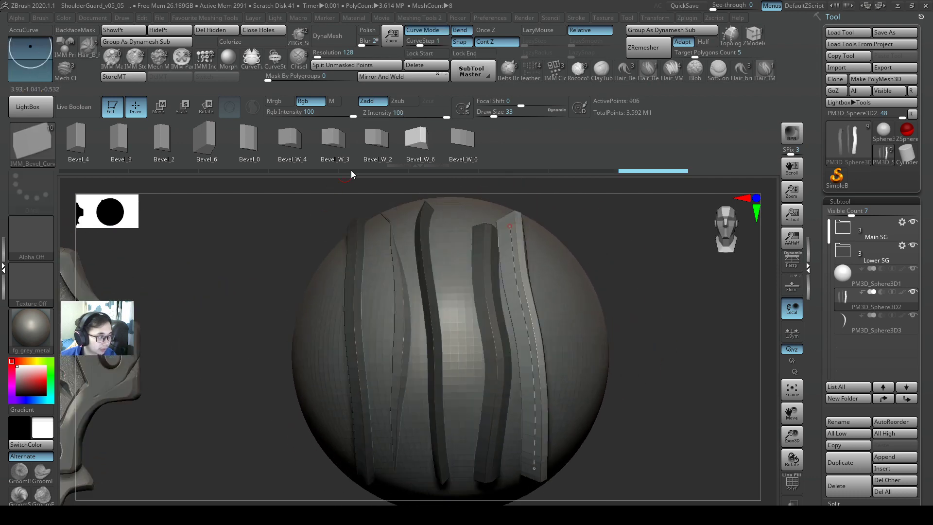
{"action": "left_click", "coordinate": [205, 137]}
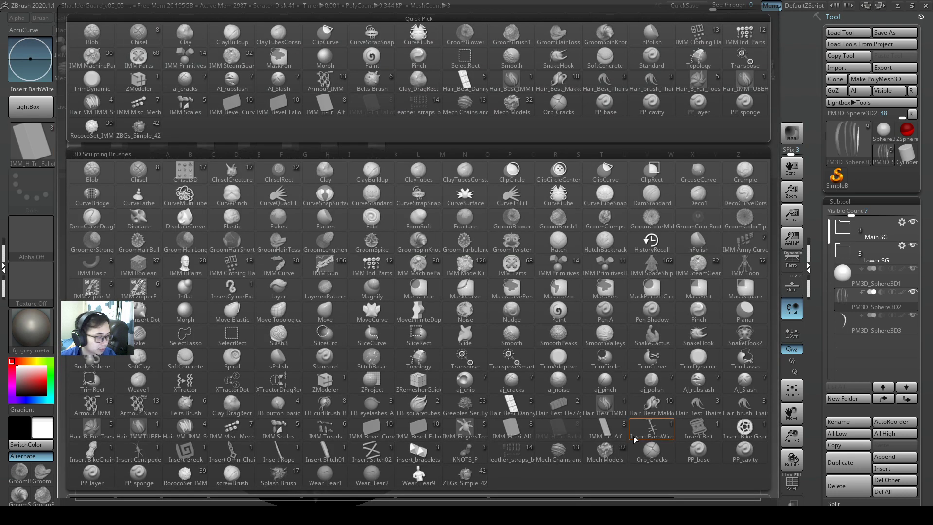
Try one IMM triangle insert brush, then switch to a different triangle brush.
{"action": "left_click", "coordinate": [652, 431]}
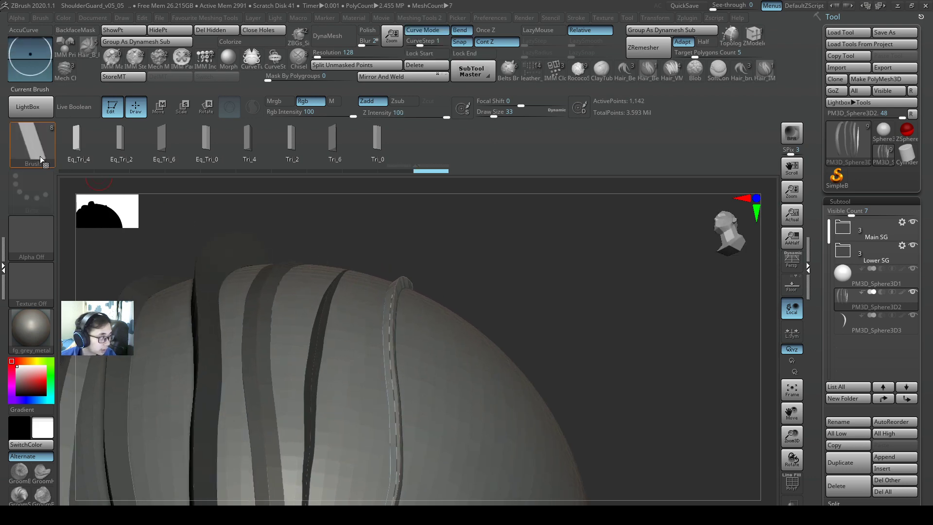
{"action": "left_click", "coordinate": [32, 145]}
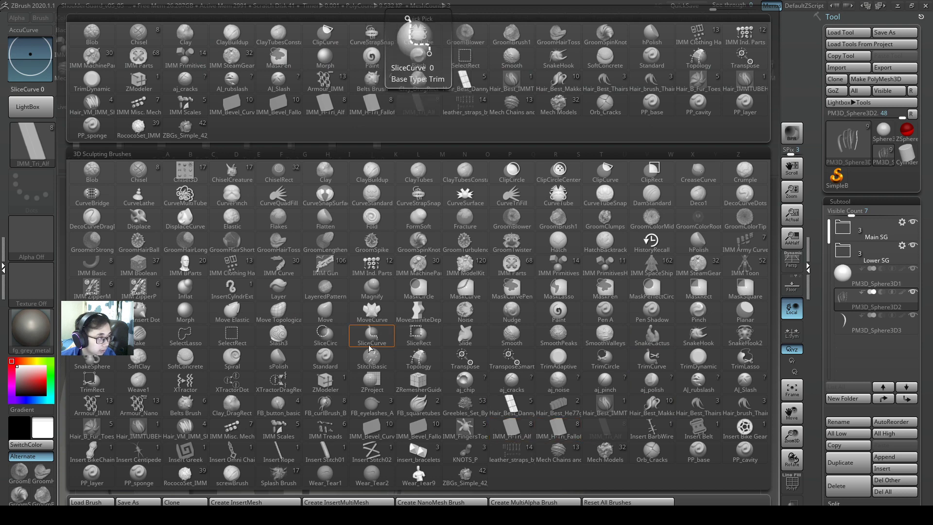
{"action": "left_click", "coordinate": [372, 334]}
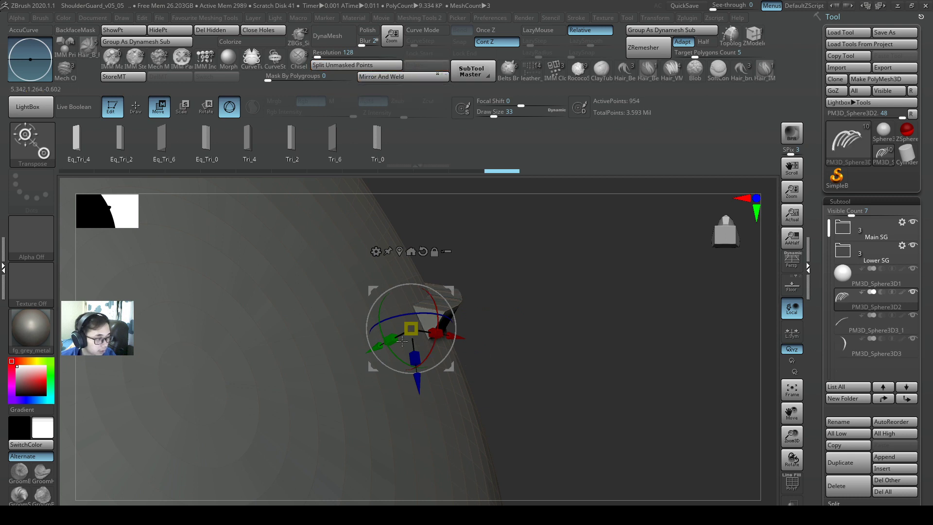
Select the triangle subtool, move it along one axis, and load the IMM_H-Tri brush.
{"action": "left_click", "coordinate": [875, 353]}
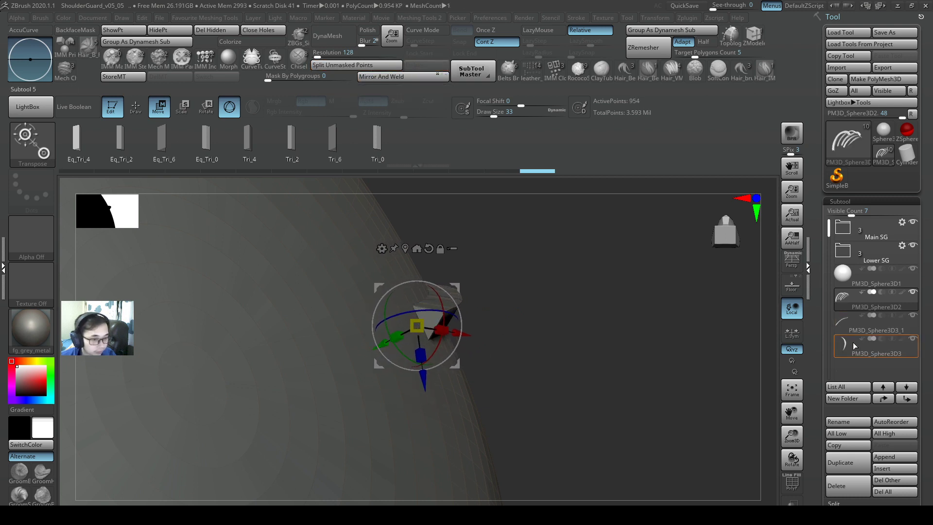
{"action": "left_click", "coordinate": [875, 330]}
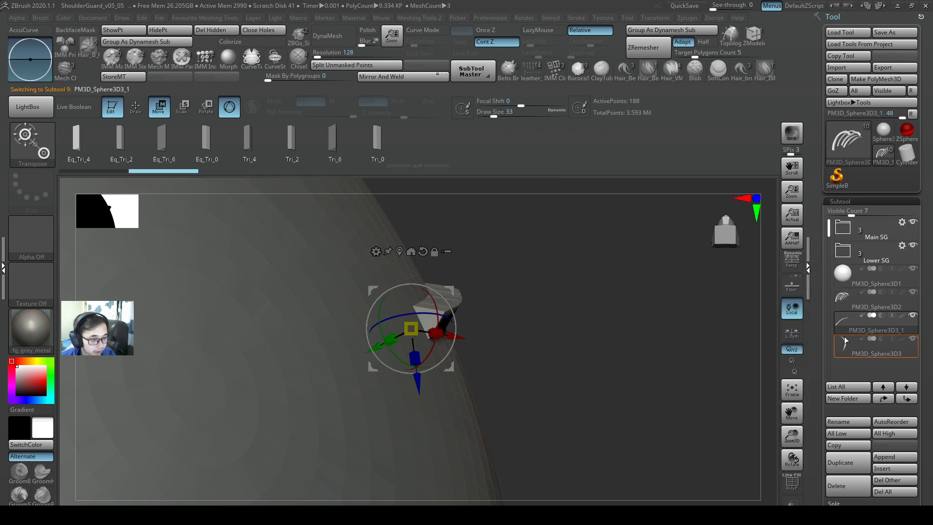
{"action": "mouse_move", "coordinate": [376, 348]}
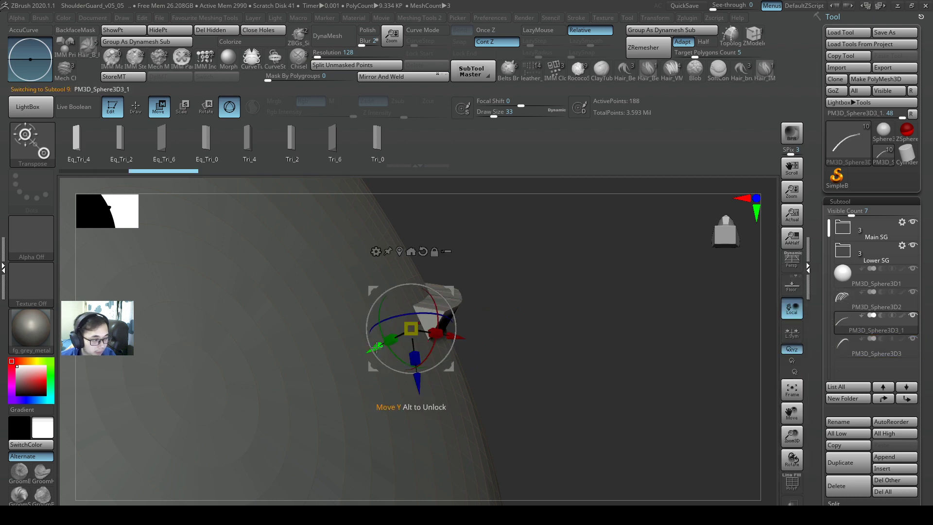
{"action": "left_click", "coordinate": [135, 106]}
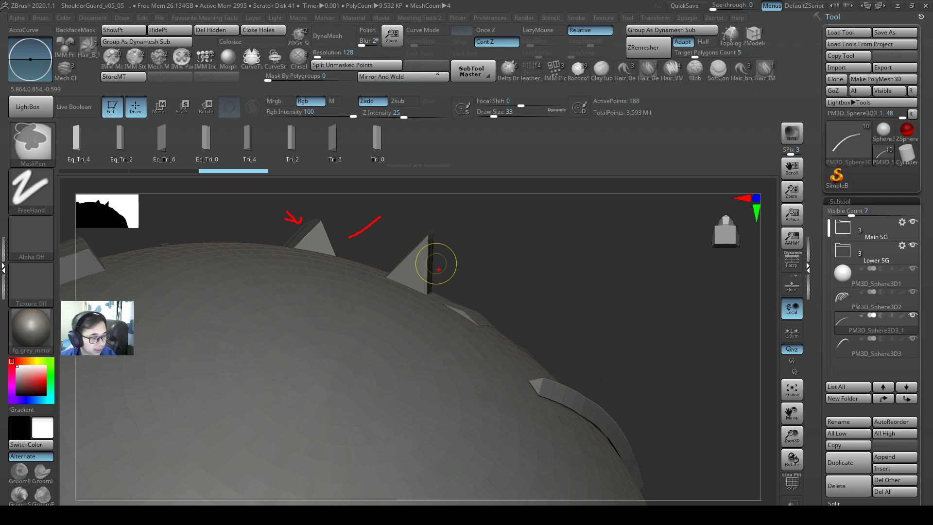
{"action": "left_click", "coordinate": [424, 30]}
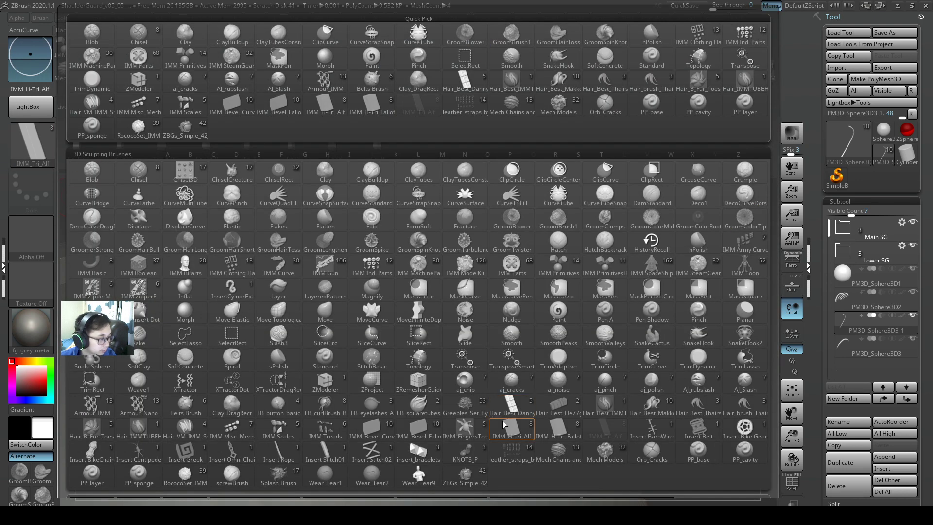
{"action": "left_click", "coordinate": [512, 423]}
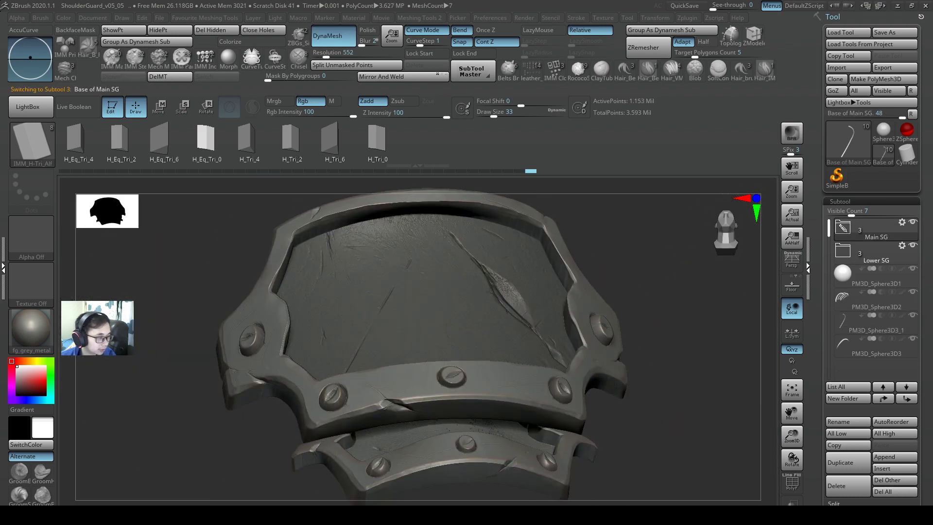
Pick the IMM_Bevel_Falloff insert brush from the brush library.
{"action": "left_click", "coordinate": [875, 236]}
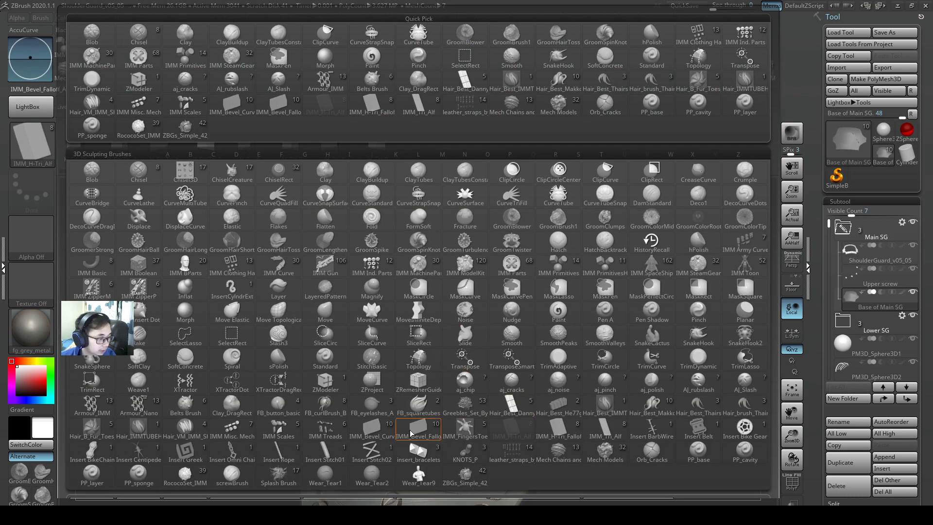
{"action": "left_click", "coordinate": [418, 422]}
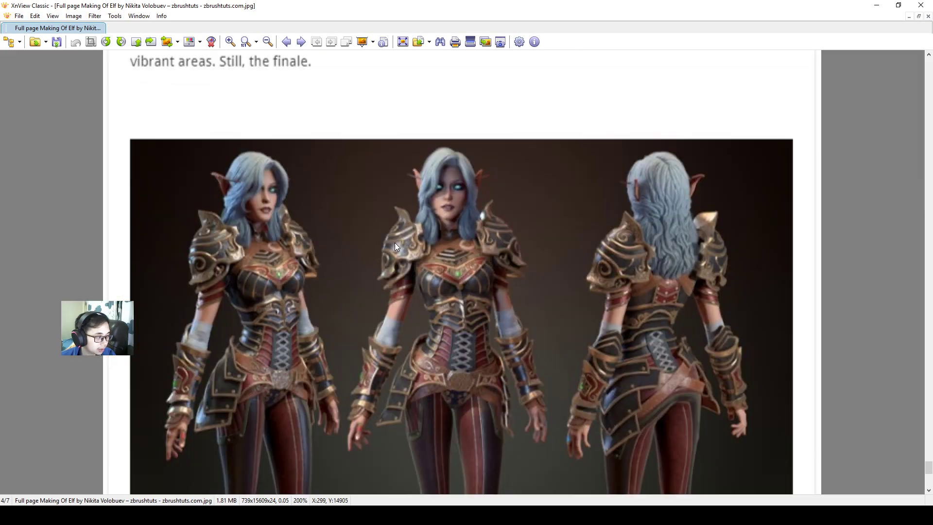
Bring XnView Classic forward to view the Making Of Elf armour renders.
{"action": "left_click", "coordinate": [268, 41]}
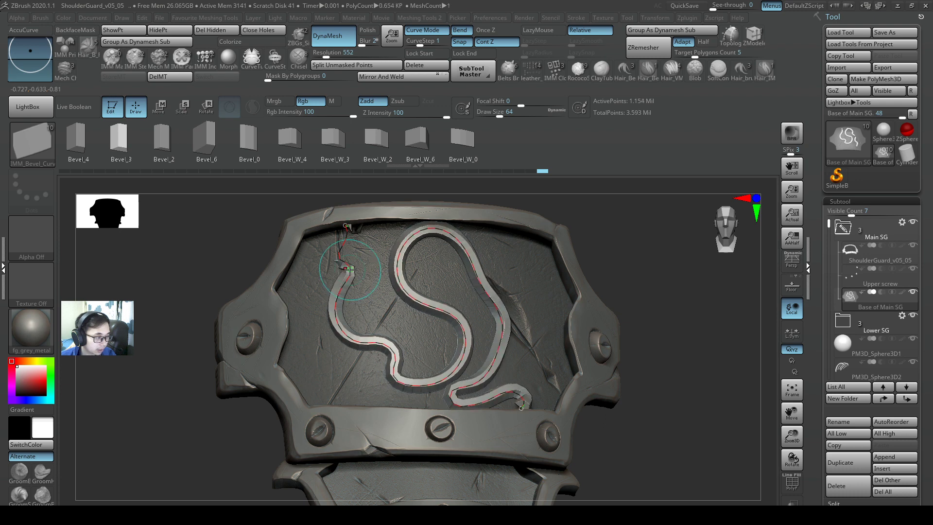
Split the S-shaped strip into its own subtool, delete its curve, and reposition it.
{"action": "left_click", "coordinate": [385, 76]}
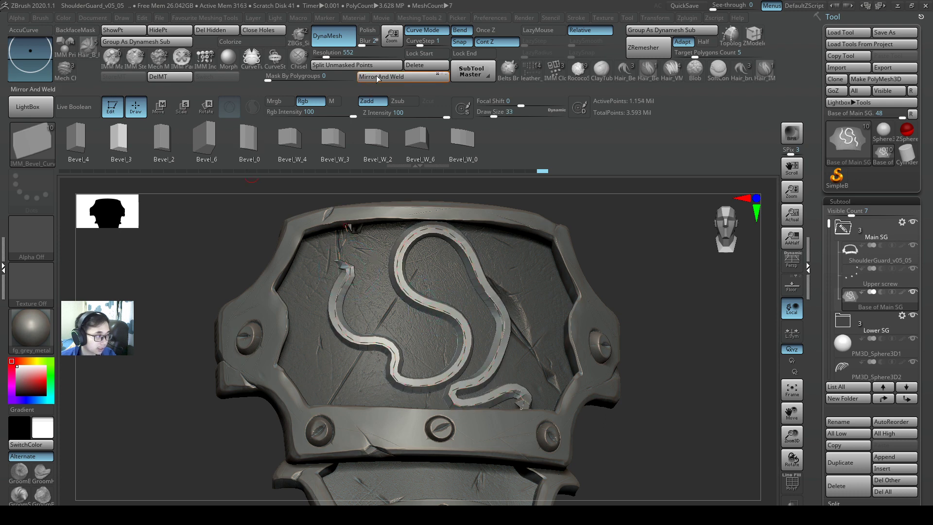
{"action": "left_click", "coordinate": [425, 64]}
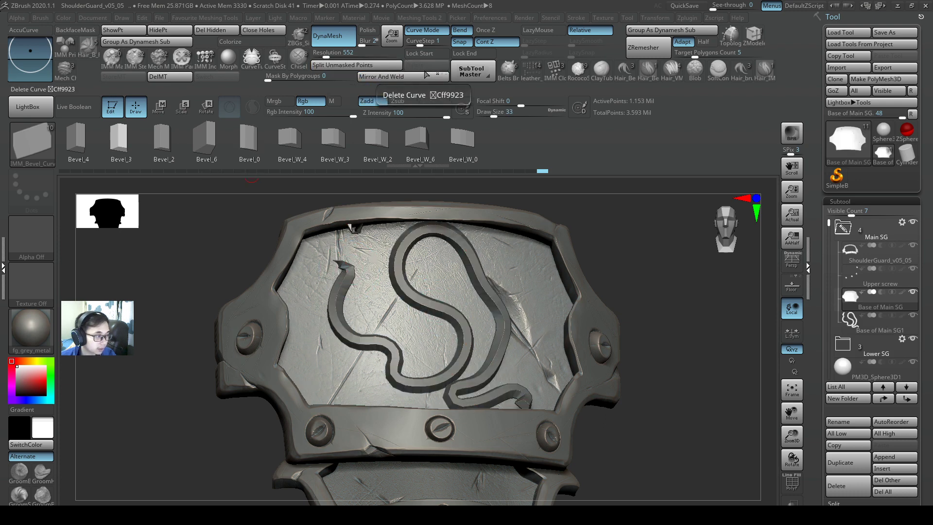
{"action": "left_click", "coordinate": [878, 297]}
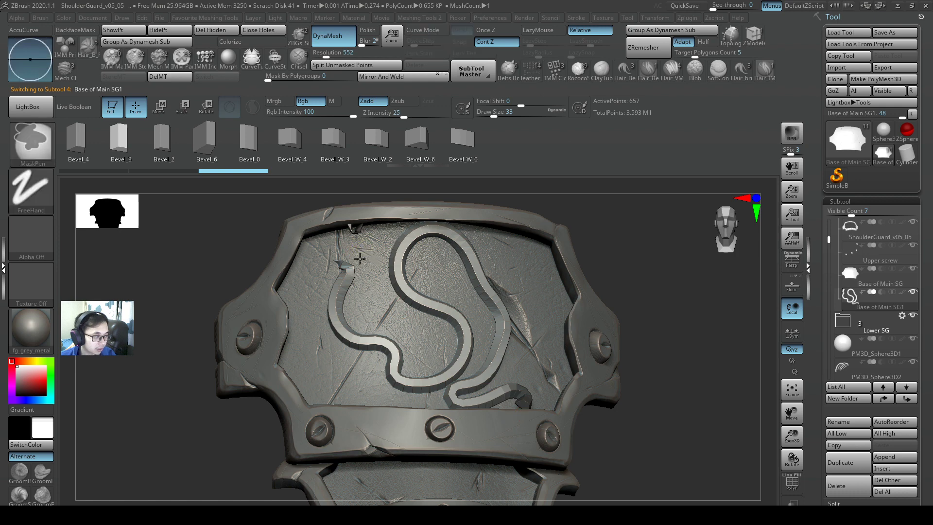
{"action": "left_click", "coordinate": [419, 30]}
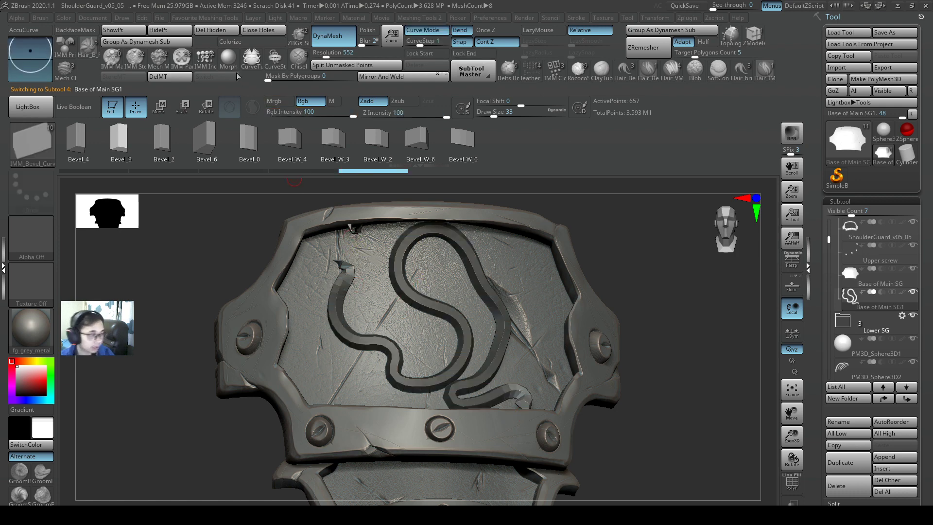
{"action": "left_click", "coordinate": [211, 29]}
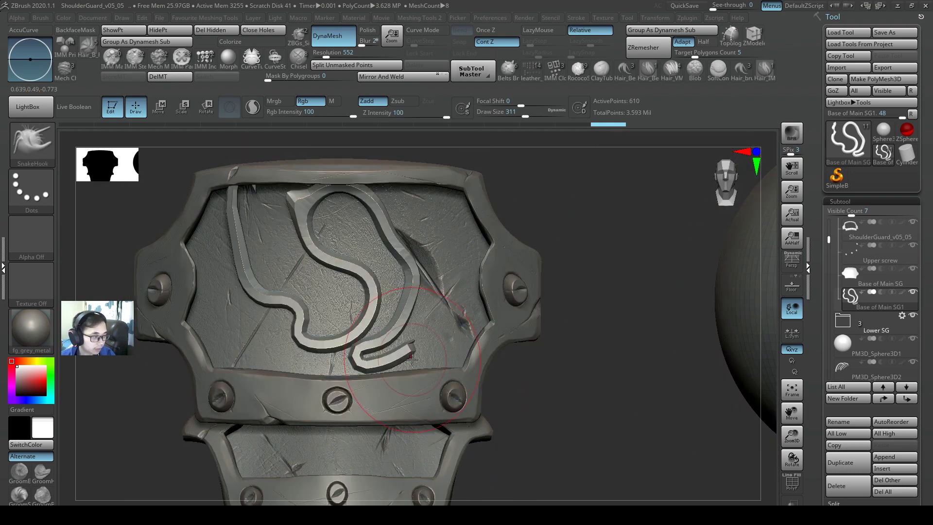
{"action": "left_click", "coordinate": [159, 107]}
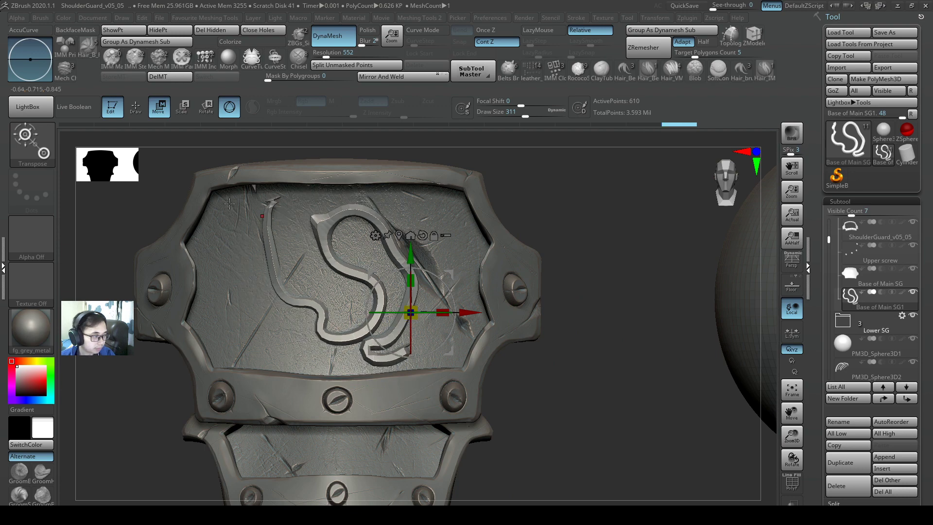
Draw a vertical IMM_H-Tri_Falloff triangle strip down the left side of the plate.
{"action": "left_click", "coordinate": [879, 260]}
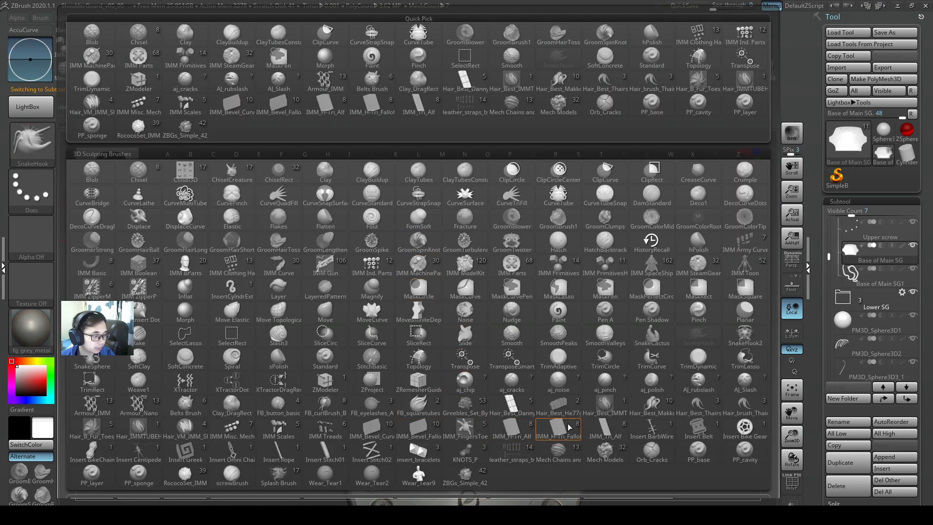
{"action": "left_click", "coordinate": [559, 428]}
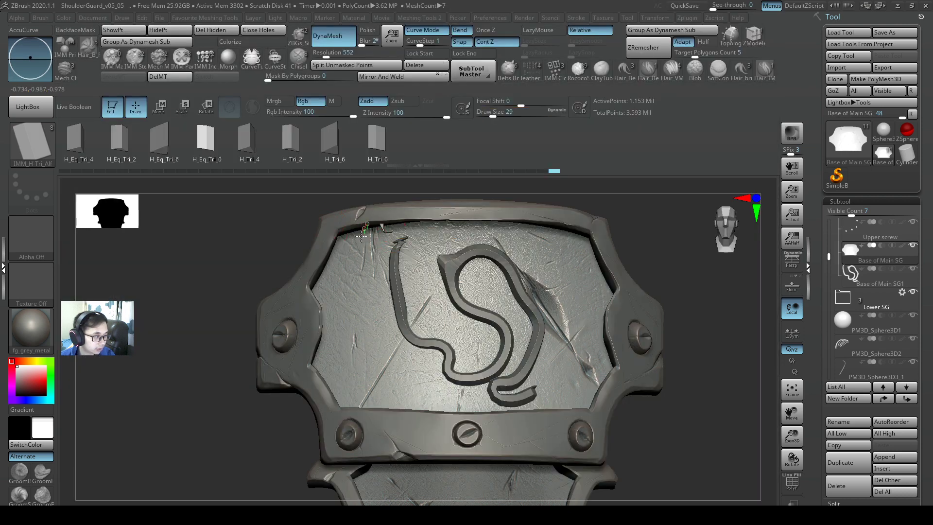
{"action": "left_click_drag", "start_coordinate": [366, 226], "coordinate": [371, 410]}
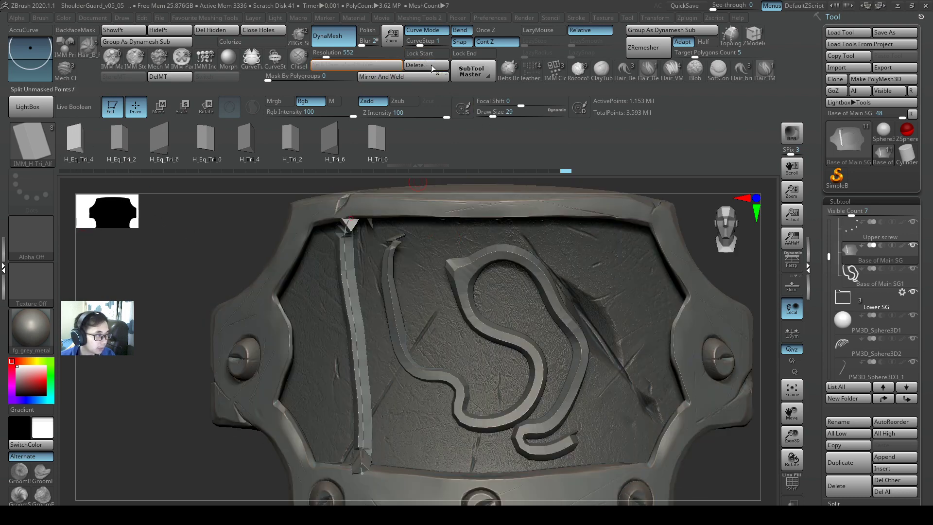
Split the triangle strip into its own subtool, then select the S-shaped strip subtool.
{"action": "left_click", "coordinate": [879, 249]}
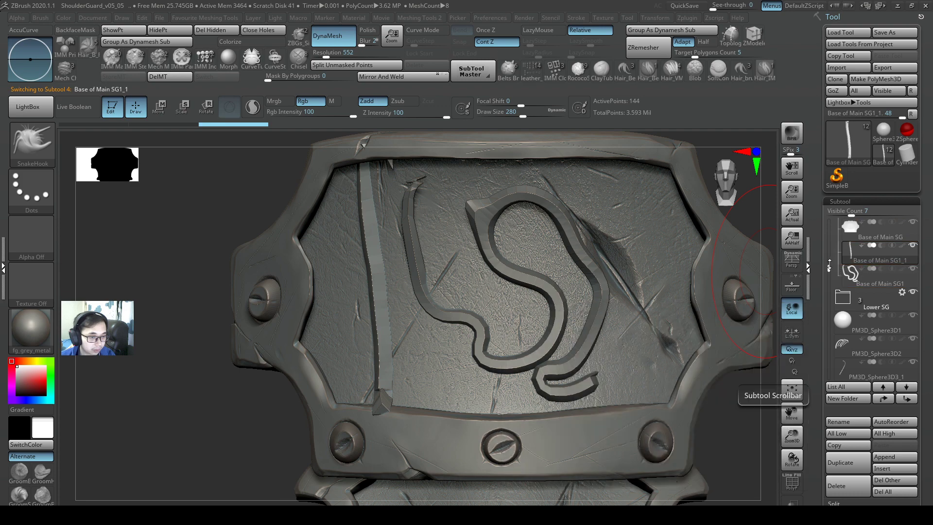
{"action": "left_click", "coordinate": [874, 233]}
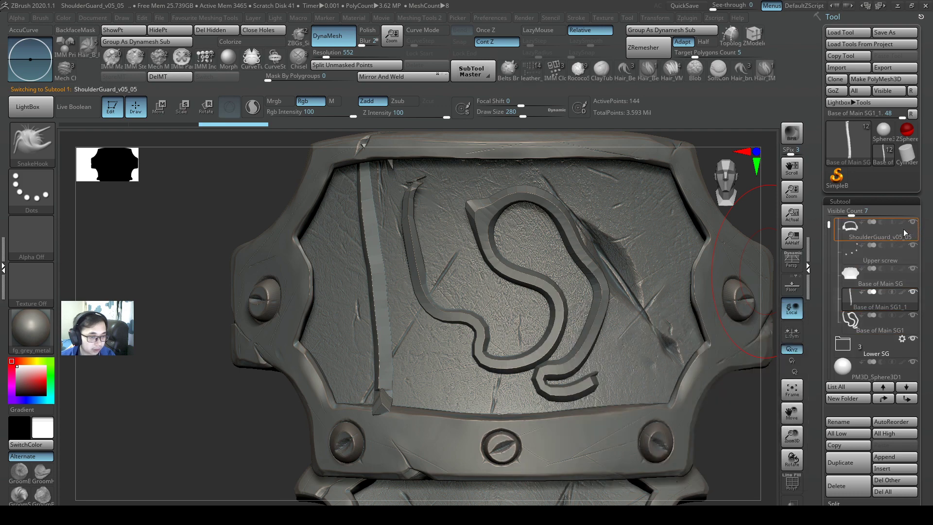
{"action": "left_click", "coordinate": [874, 307]}
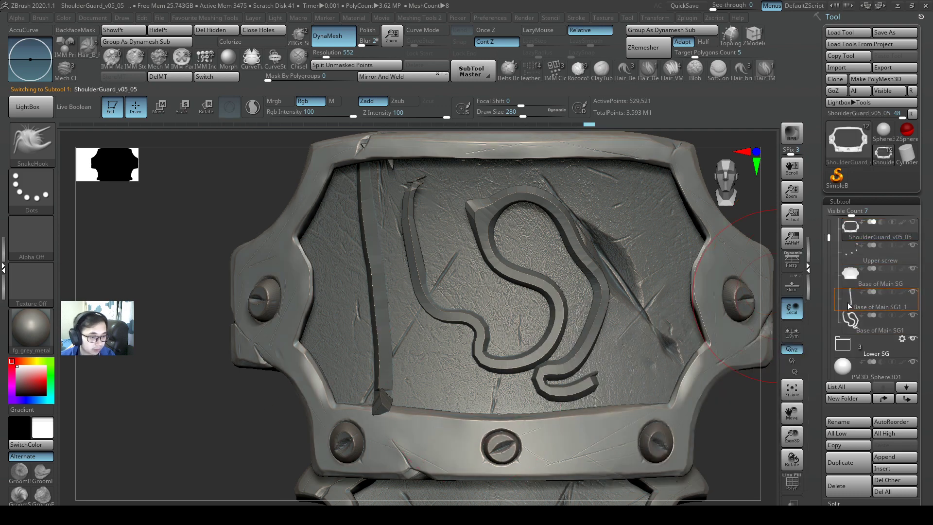
{"action": "left_click", "coordinate": [877, 300]}
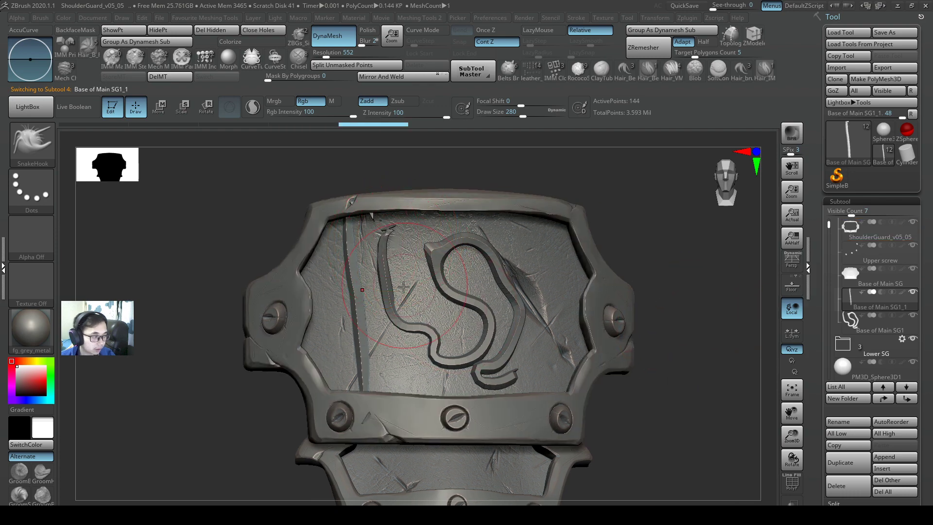
{"action": "left_click", "coordinate": [880, 307]}
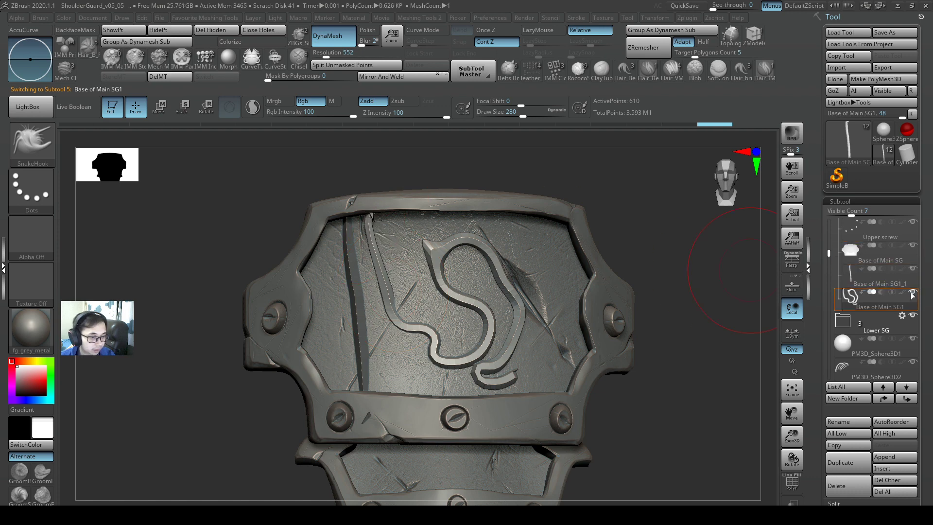
Hide the S-shaped strip and the shoulder guard's outer rim subtools.
{"action": "left_click", "coordinate": [879, 284]}
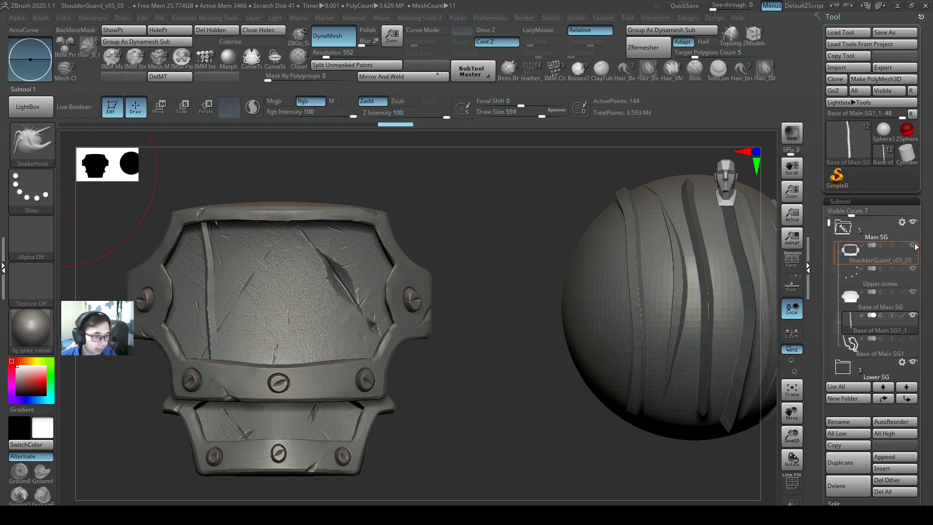
{"action": "left_click", "coordinate": [31, 145]}
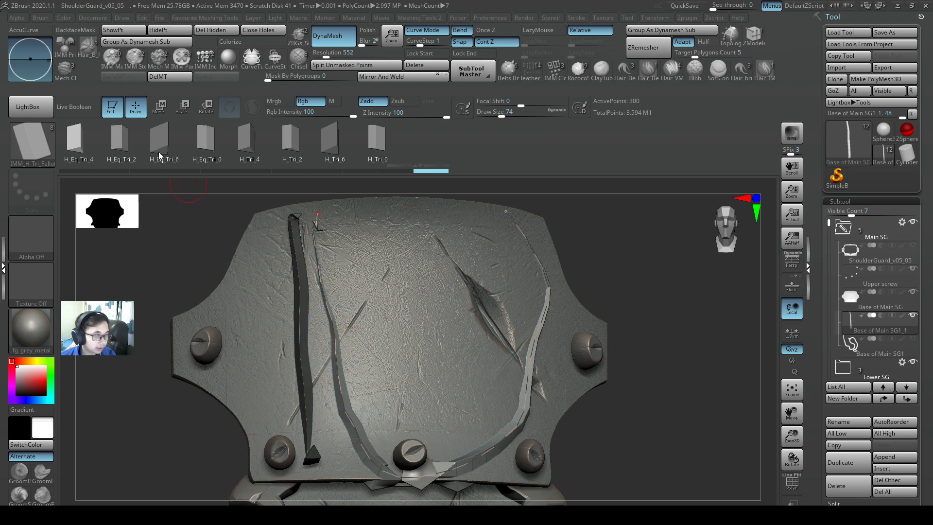
{"action": "mouse_move", "coordinate": [345, 198]}
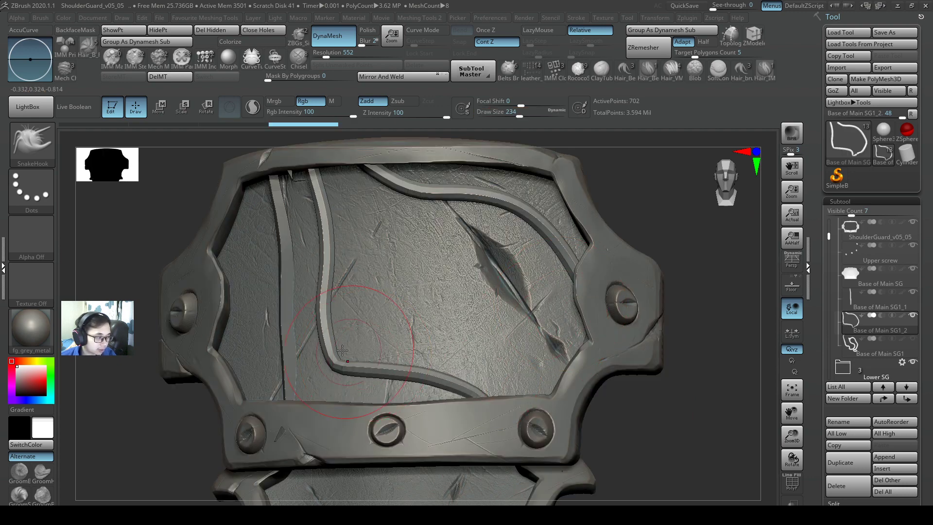
Make the curved strip its own subtool, then select the S-strip and rim subtools.
{"action": "left_click", "coordinate": [878, 307]}
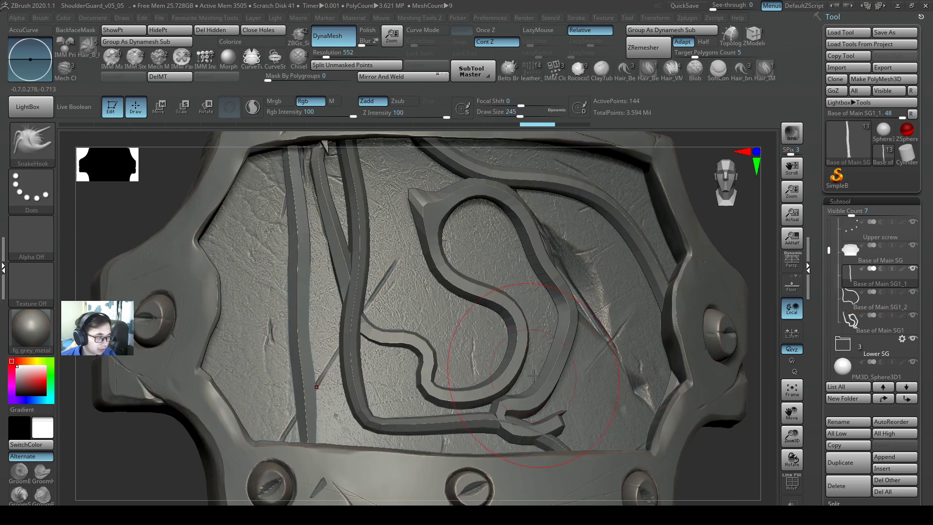
{"action": "left_click", "coordinate": [881, 331]}
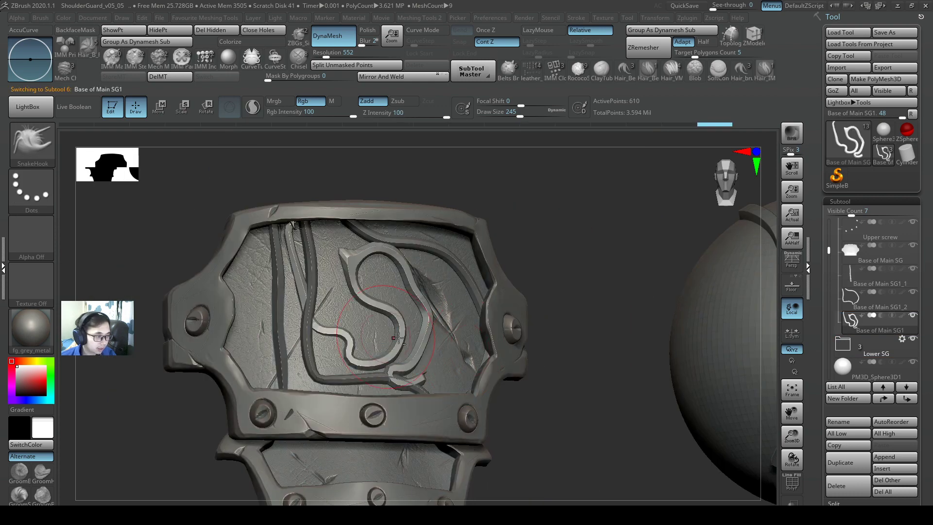
{"action": "left_click", "coordinate": [879, 220]}
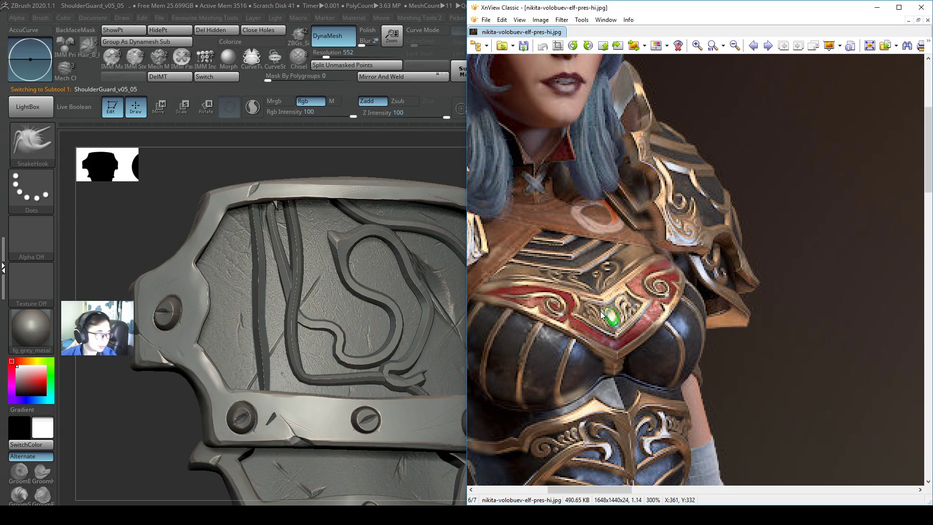
{"action": "mouse_move", "coordinate": [678, 278]}
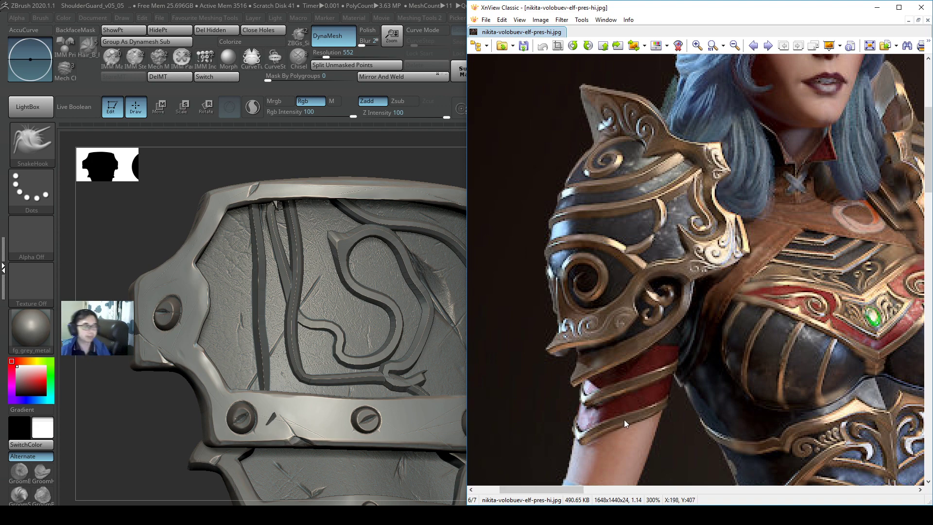
{"action": "mouse_move", "coordinate": [586, 284]}
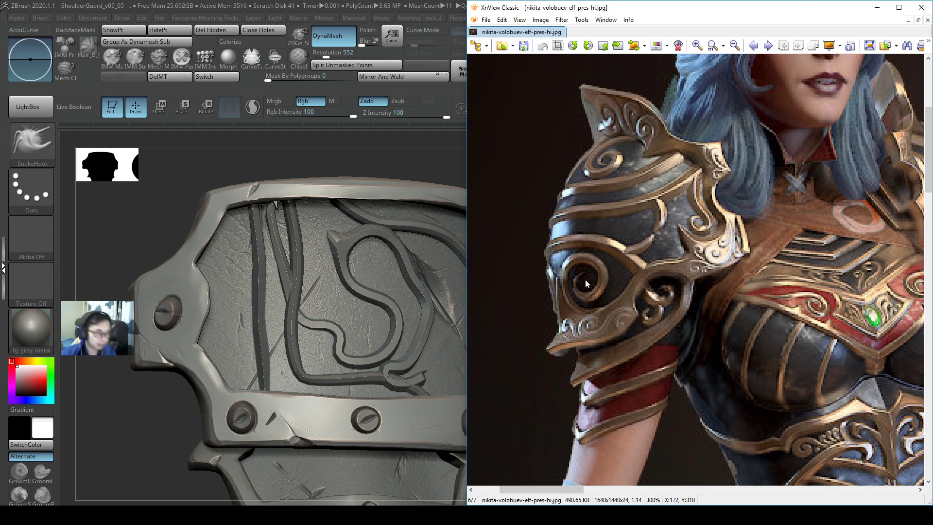
{"action": "mouse_move", "coordinate": [760, 342]}
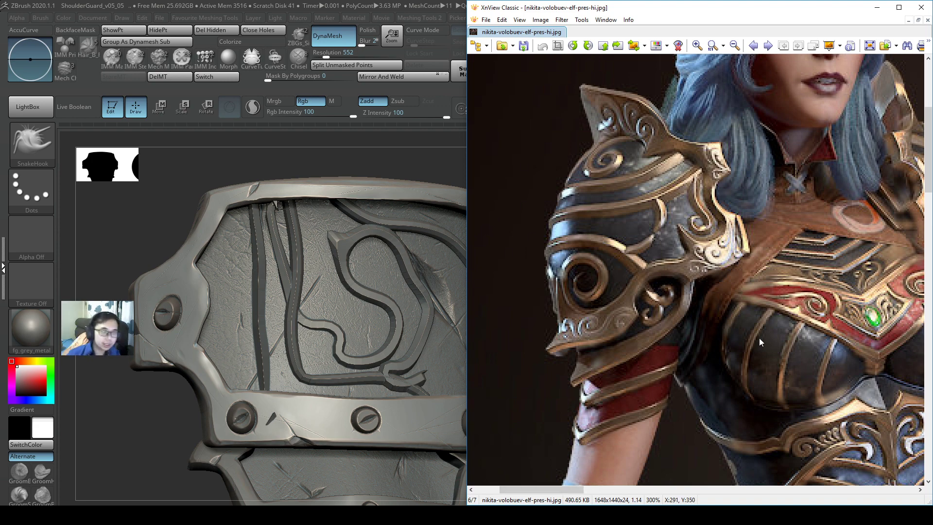